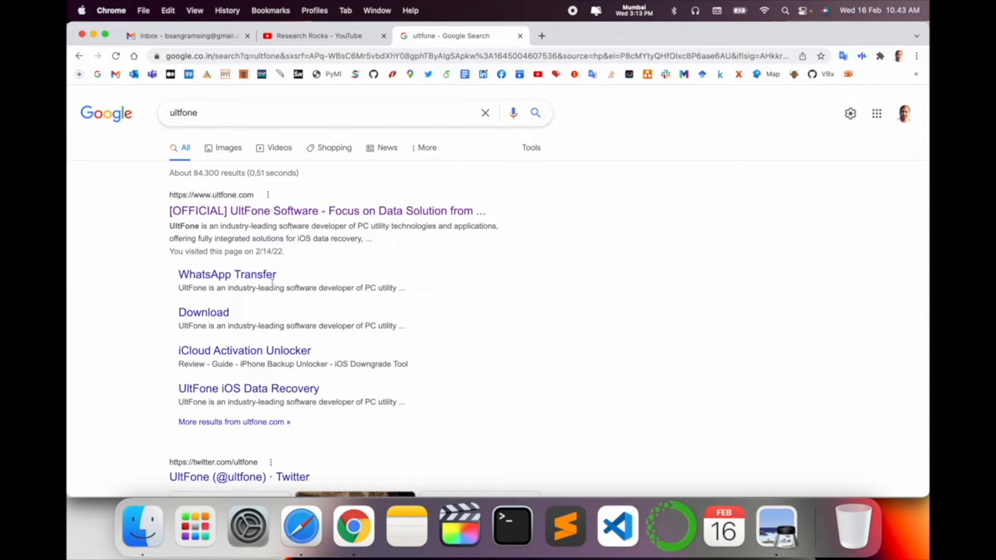
# Step: Open the official UltFone site from Google and scroll to the product lineup with WhatsApp Transfer
pyautogui.click(326, 211)
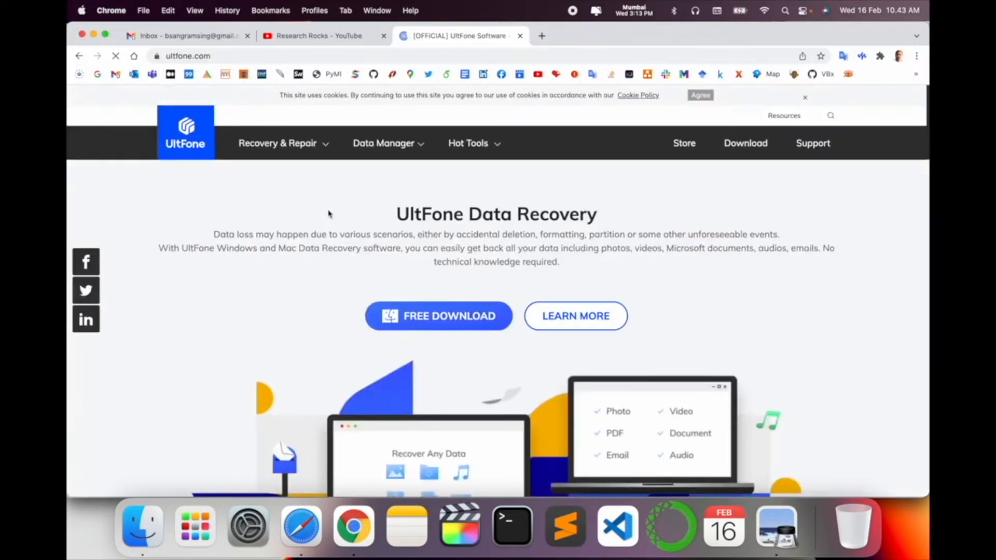
pyautogui.scroll(-3)
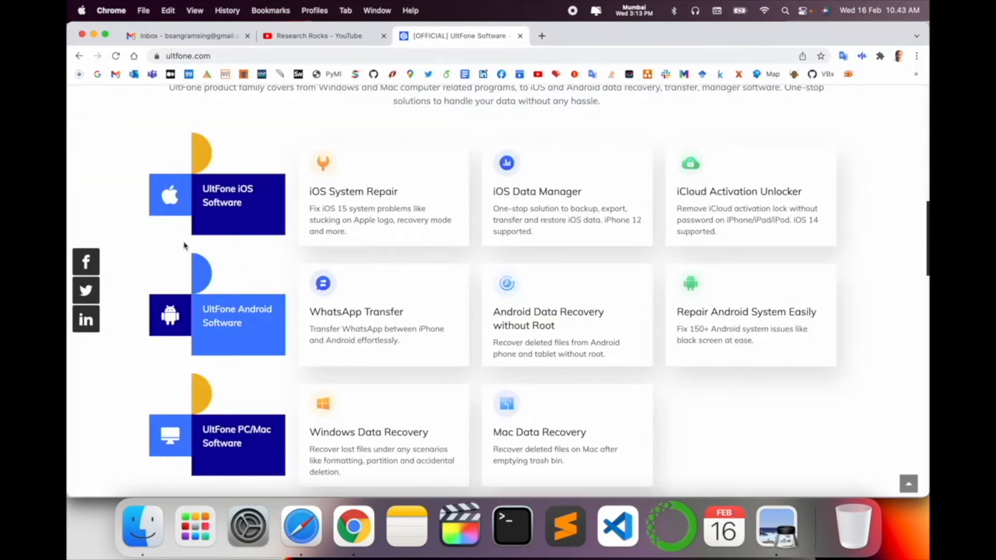
pyautogui.moveTo(111, 248)
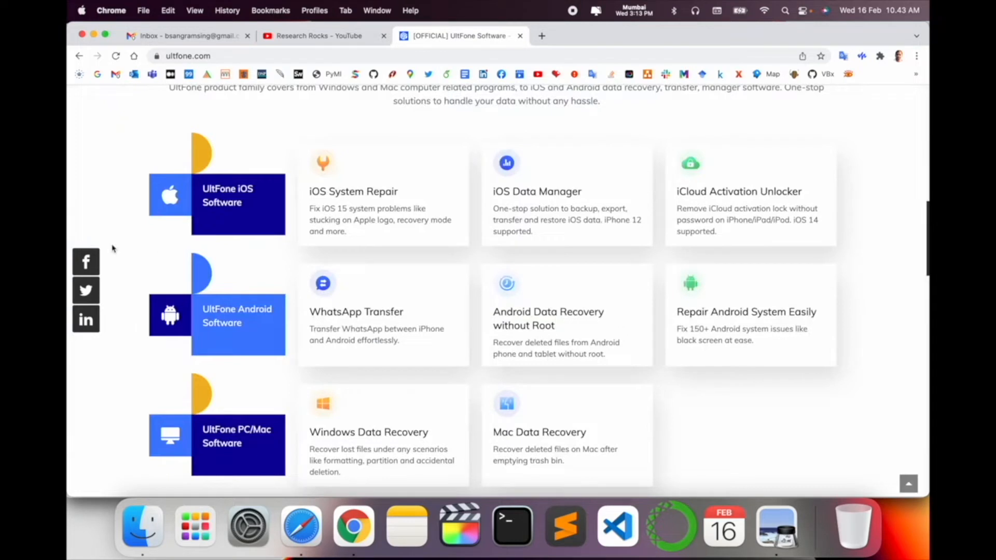
pyautogui.moveTo(215, 194)
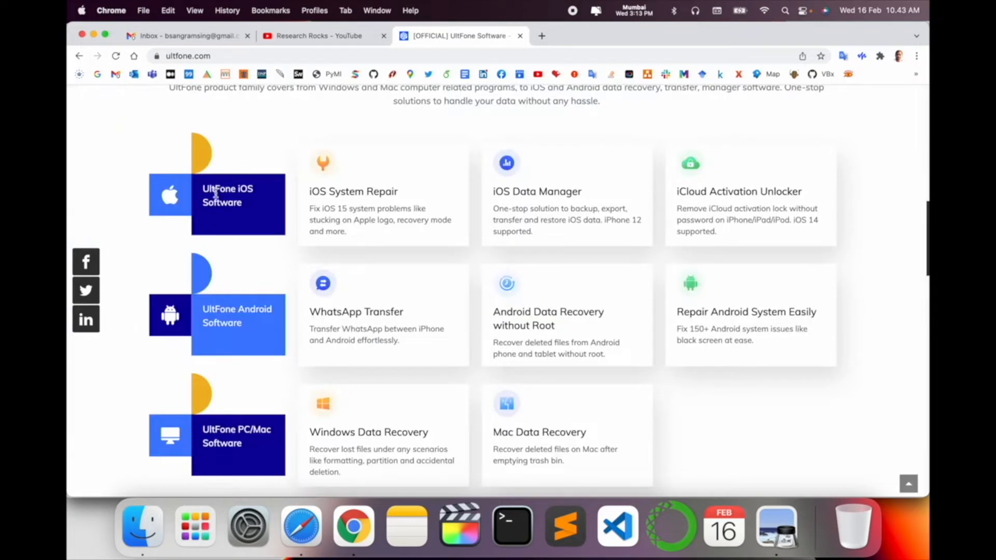
pyautogui.moveTo(247, 327)
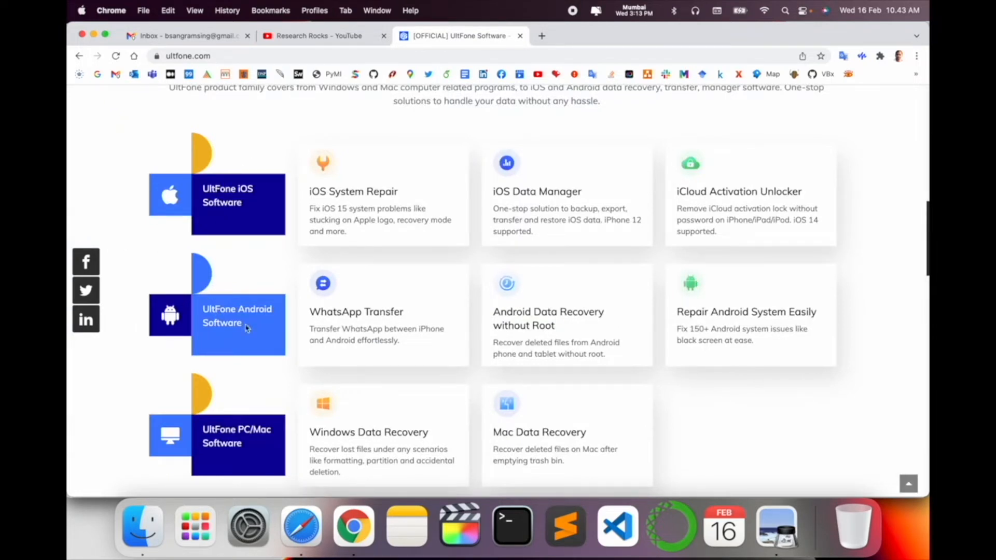
pyautogui.scroll(-3)
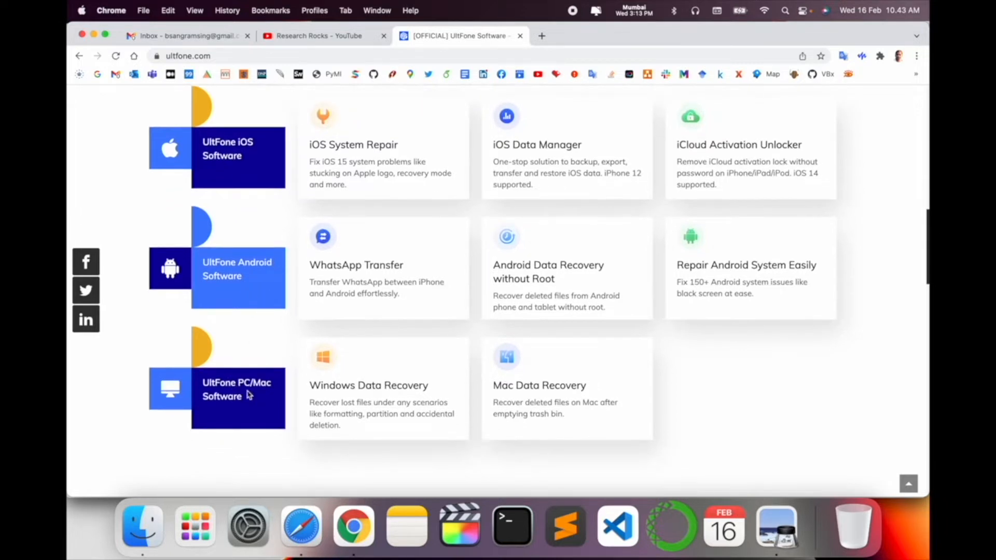
pyautogui.moveTo(374, 263)
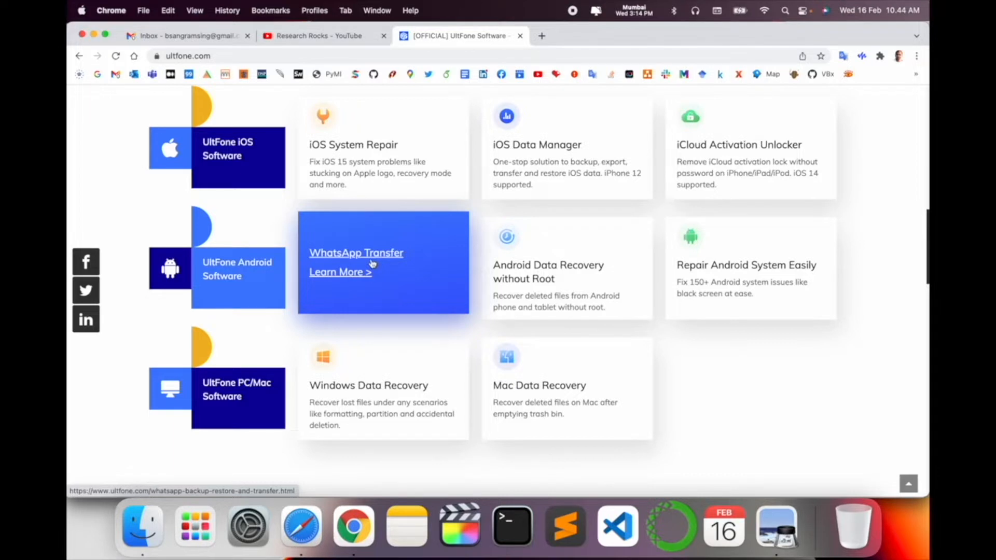
# Step: Open the WhatsApp Transfer product page and scroll to its free Mac download offer
pyautogui.click(355, 253)
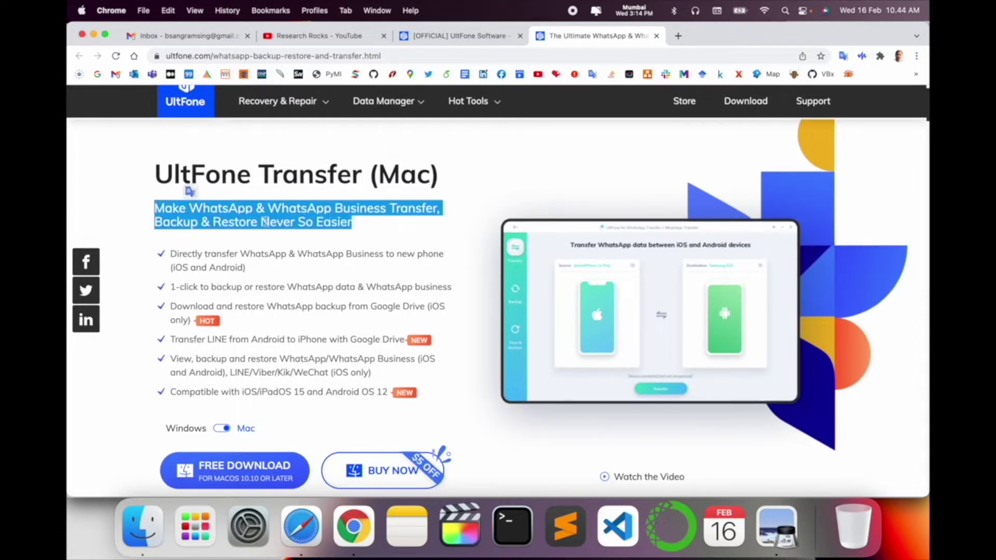
pyautogui.moveTo(296, 236)
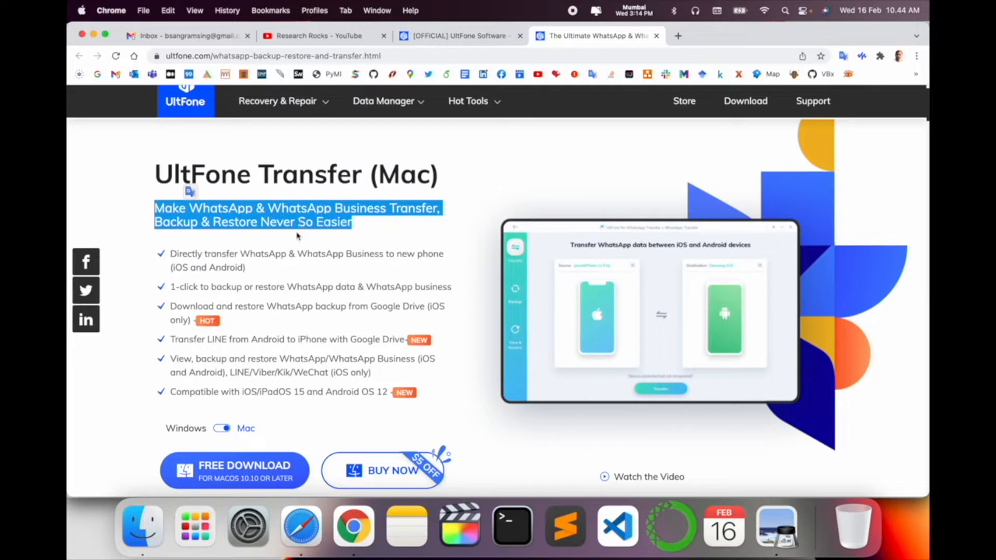
pyautogui.moveTo(309, 261)
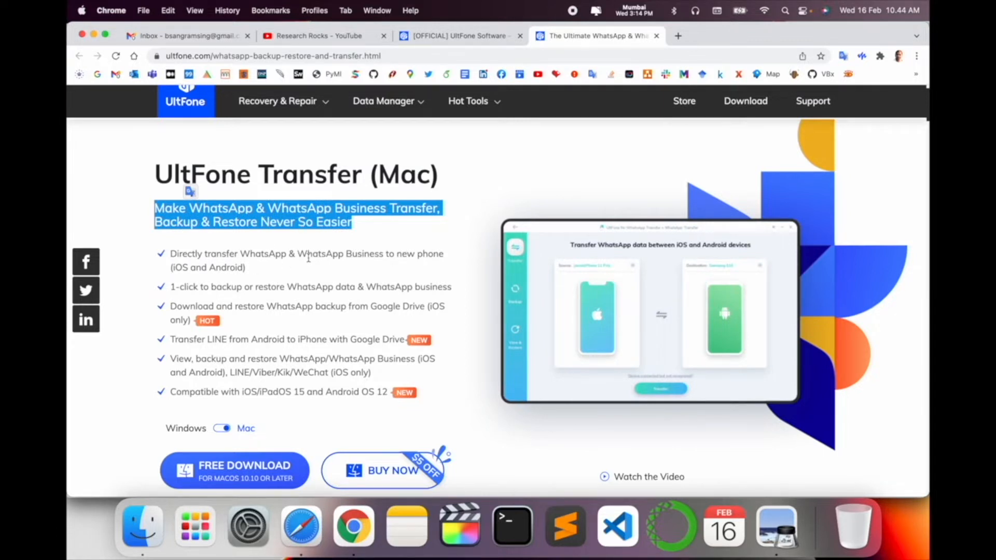
pyautogui.moveTo(254, 293)
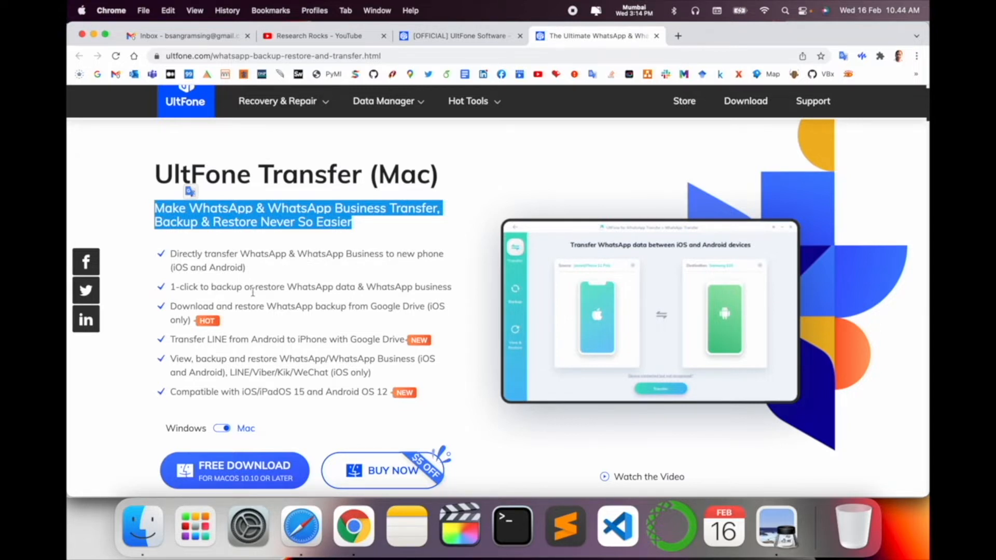
pyautogui.scroll(-3)
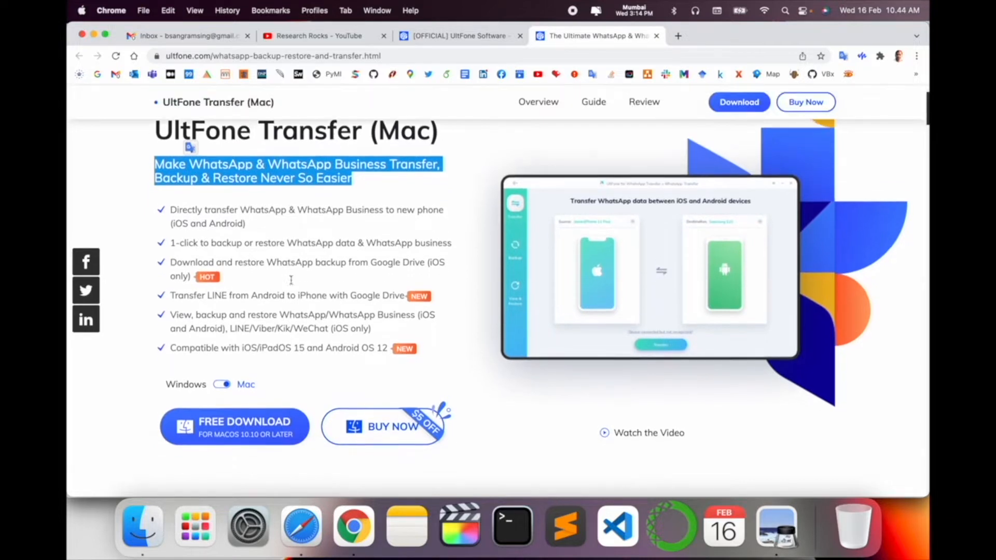
pyautogui.scroll(-3)
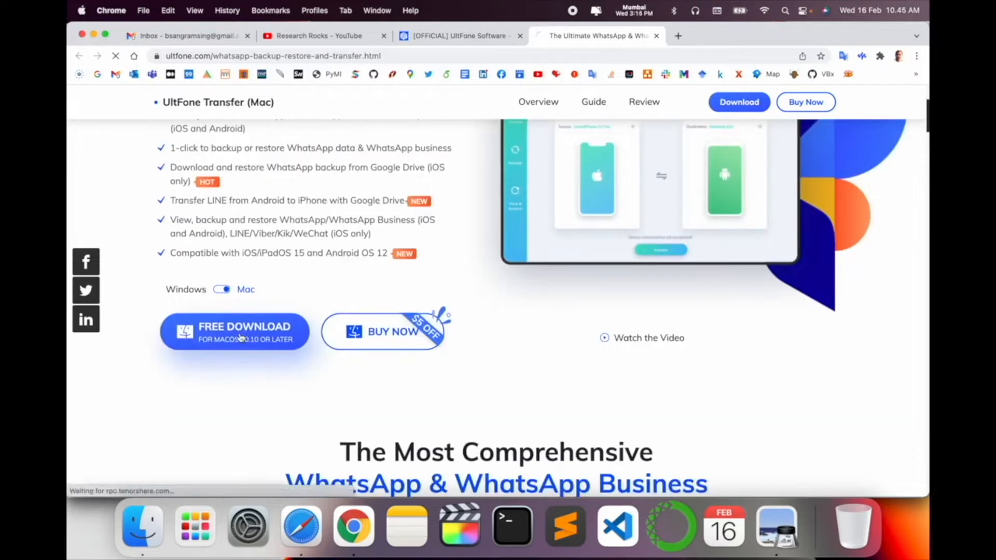
# Step: Mount the downloaded UltFone Transfer .dmg from Chrome's download bar and show Launchpad's installed apps
pyautogui.click(234, 331)
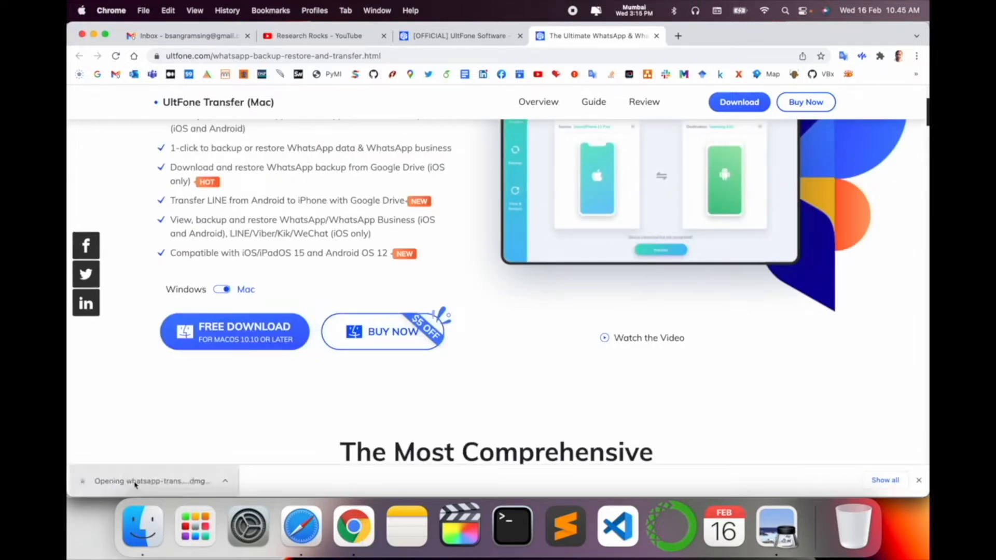
pyautogui.click(150, 481)
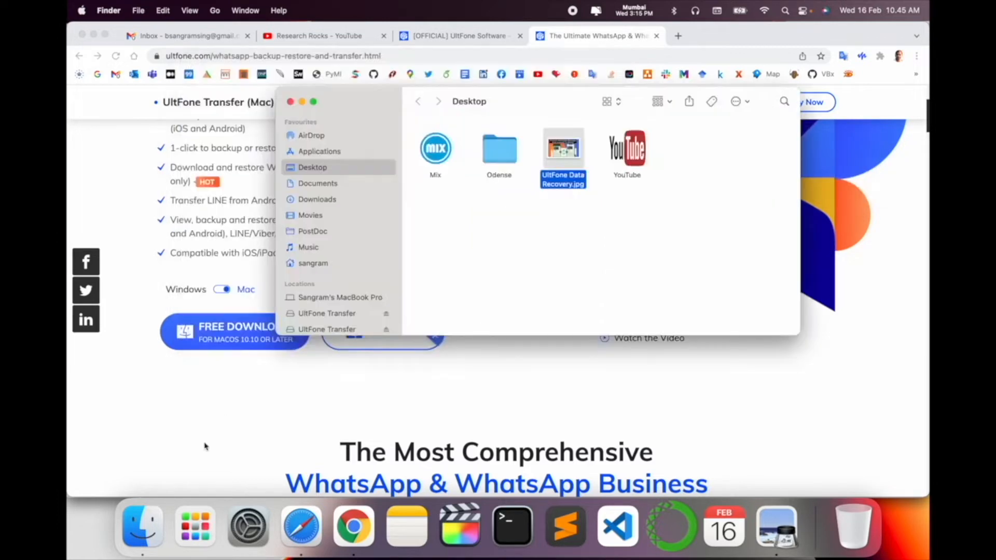
pyautogui.click(194, 525)
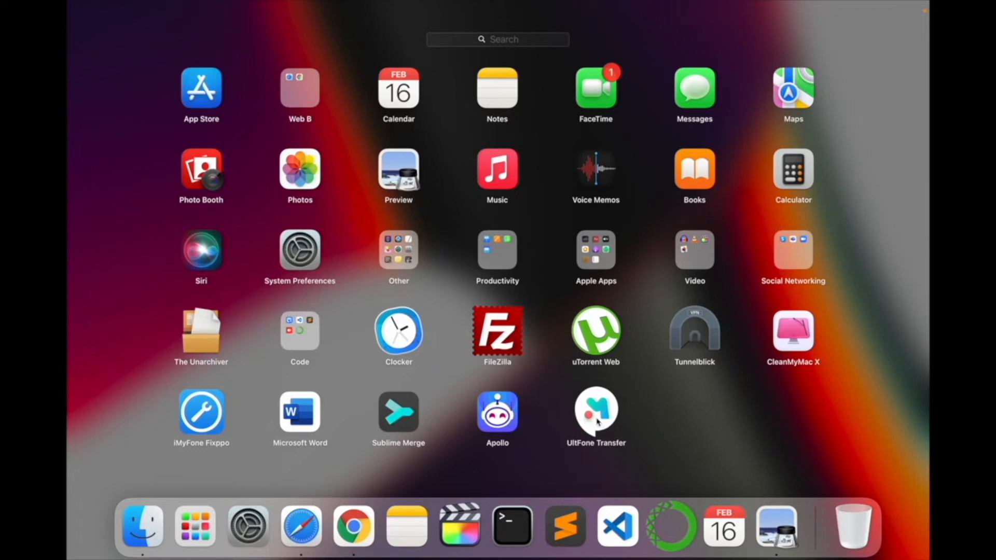
# Step: Launch UltFone Transfer from Launchpad to its social app selection screen
pyautogui.click(596, 409)
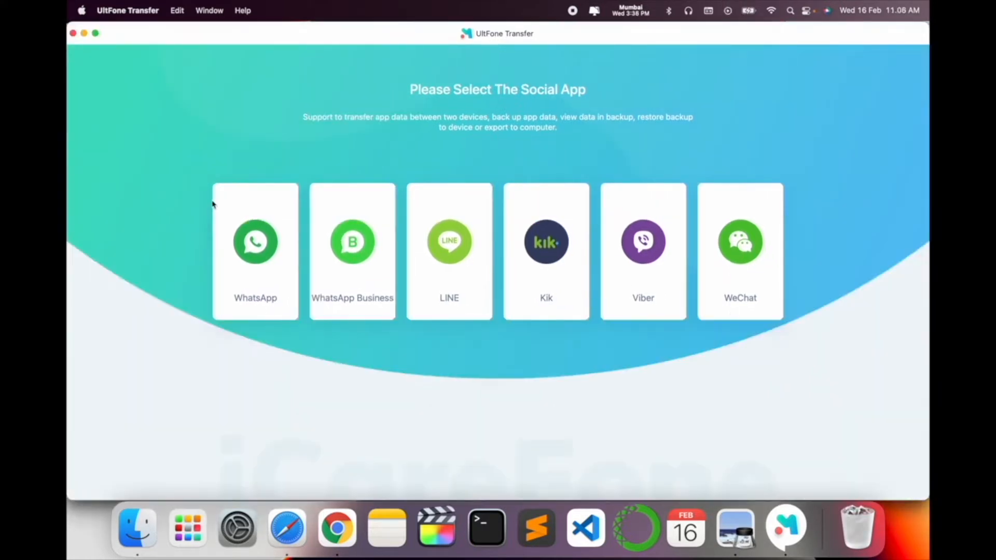
pyautogui.moveTo(265, 341)
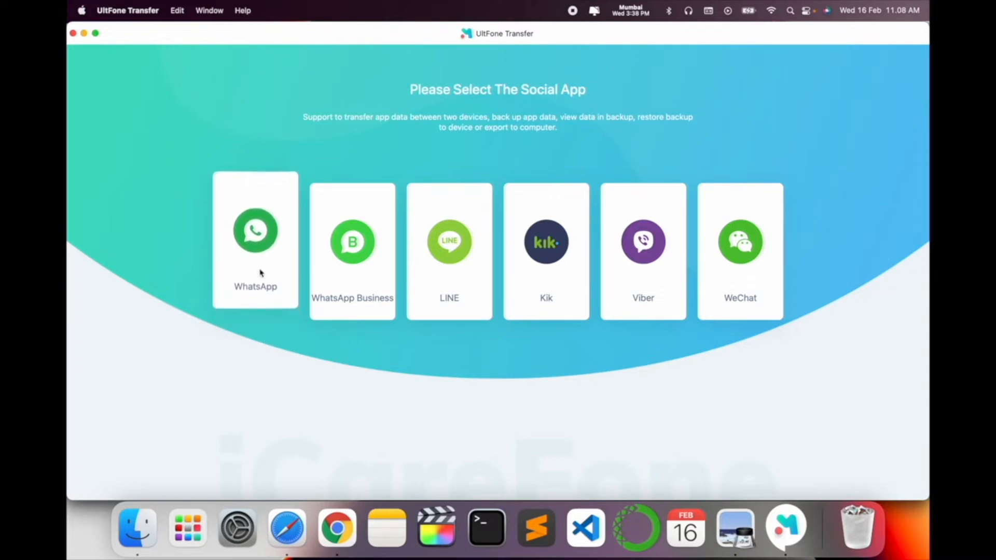
# Step: Choose WhatsApp as the app to transfer between the connected devices
pyautogui.click(255, 241)
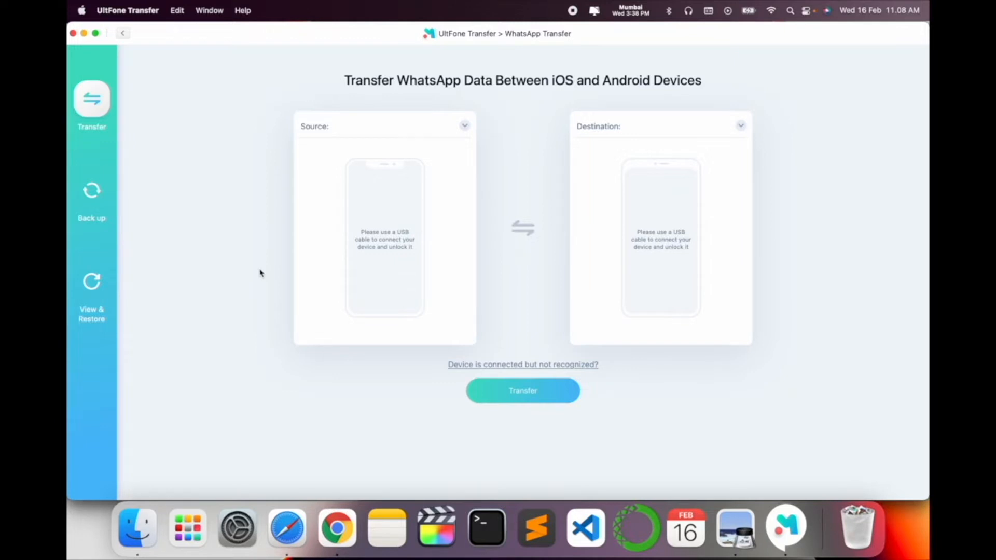
pyautogui.moveTo(313, 146)
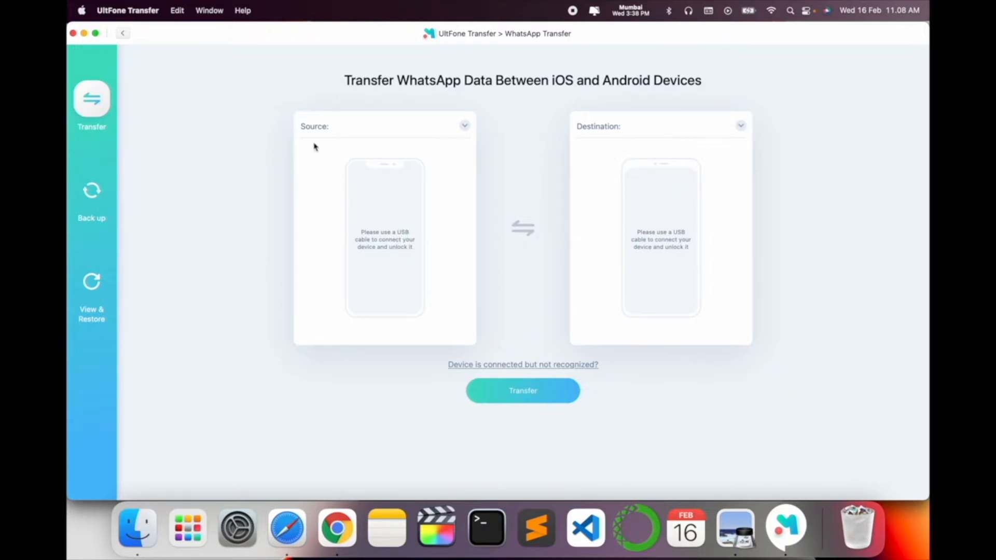
pyautogui.moveTo(403, 328)
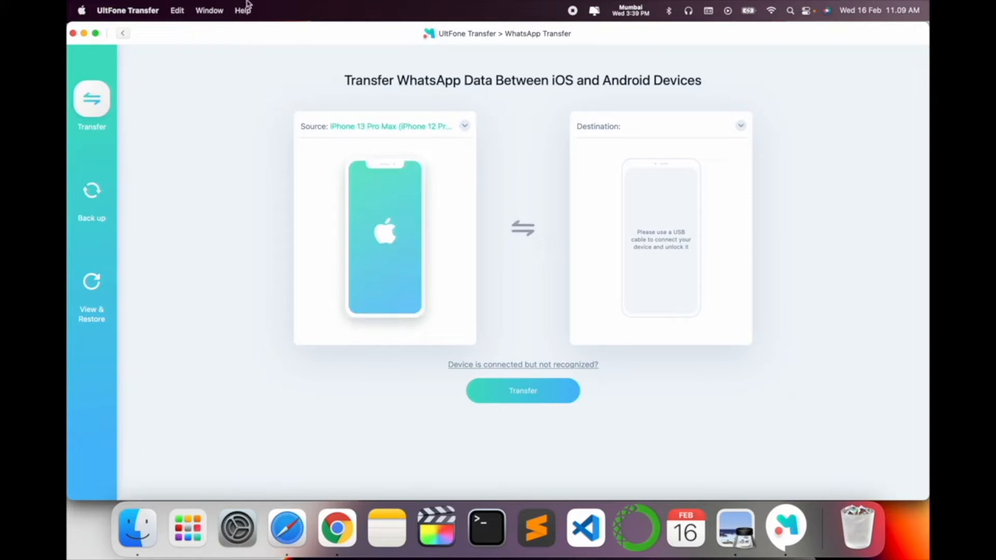
pyautogui.moveTo(428, 240)
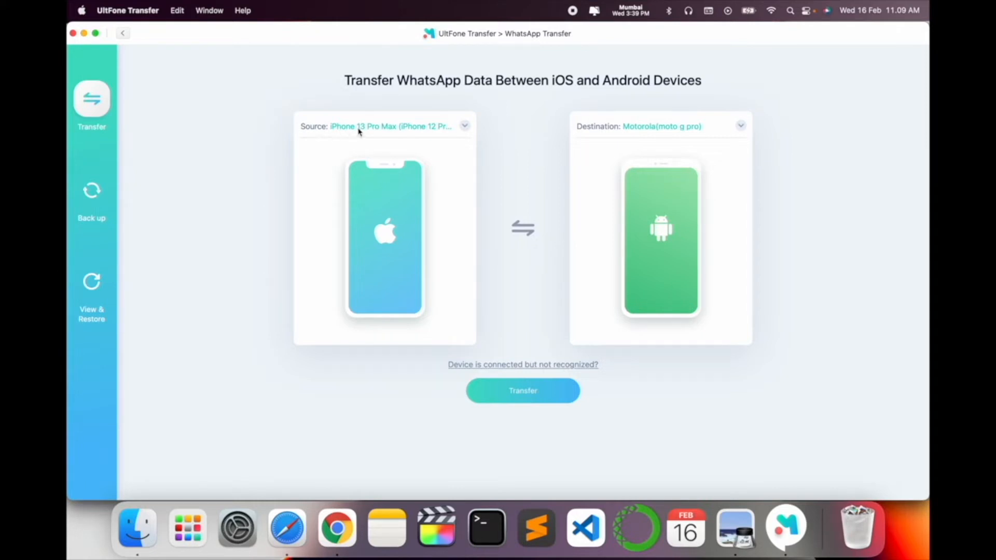
pyautogui.moveTo(383, 223)
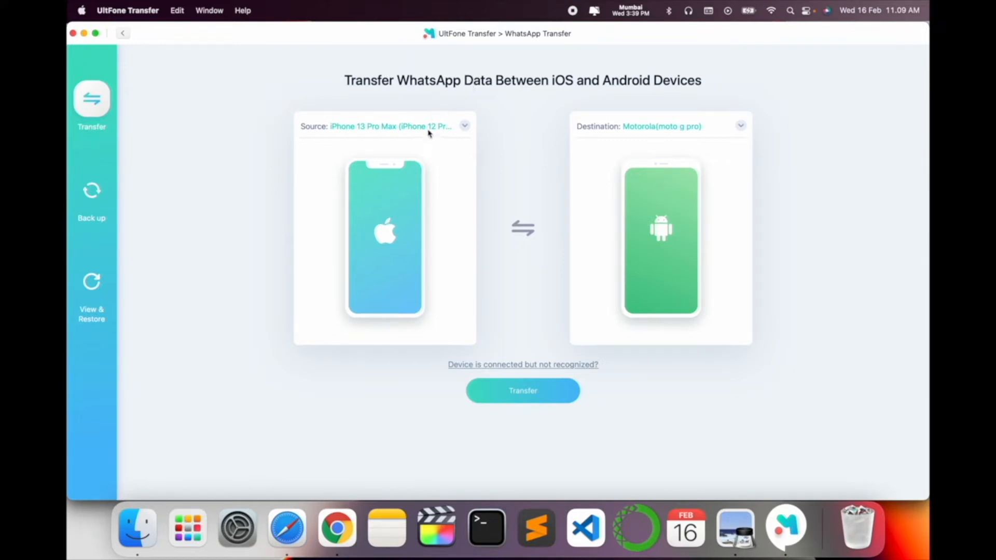
pyautogui.click(464, 125)
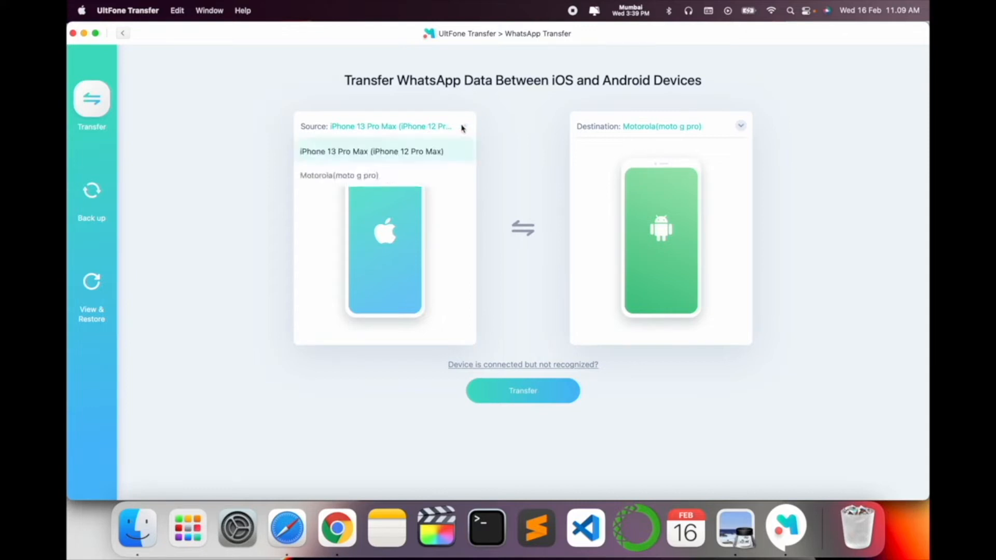
pyautogui.moveTo(324, 175)
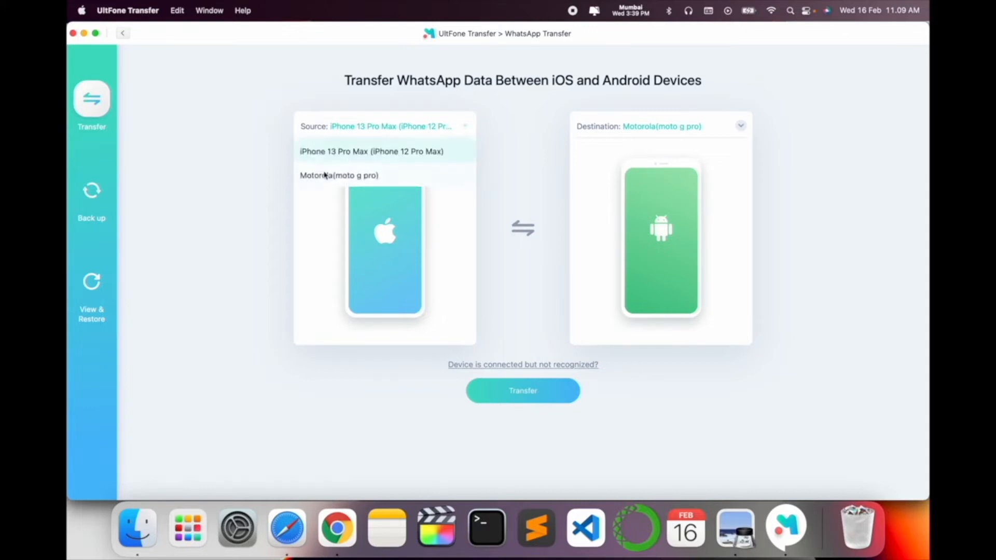
pyautogui.click(338, 176)
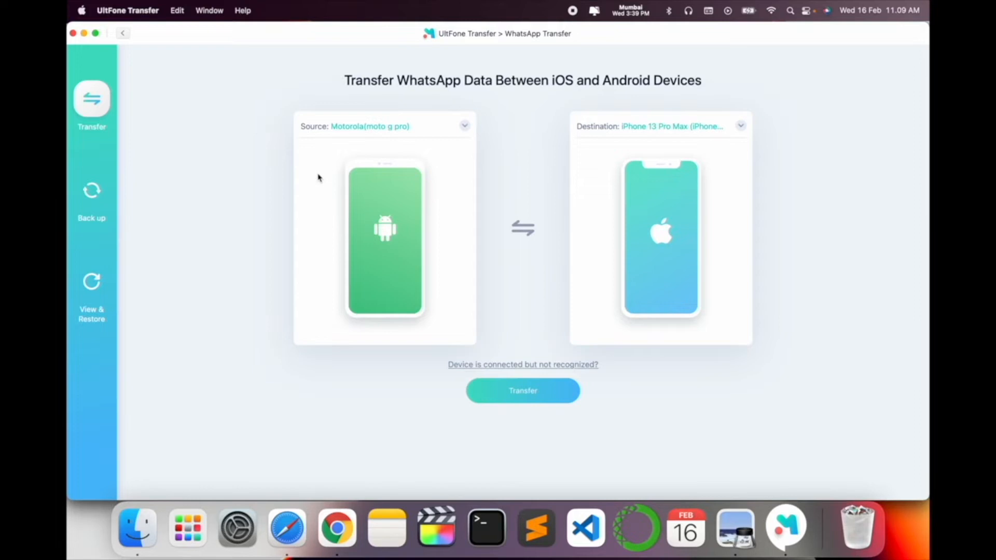
pyautogui.click(522, 227)
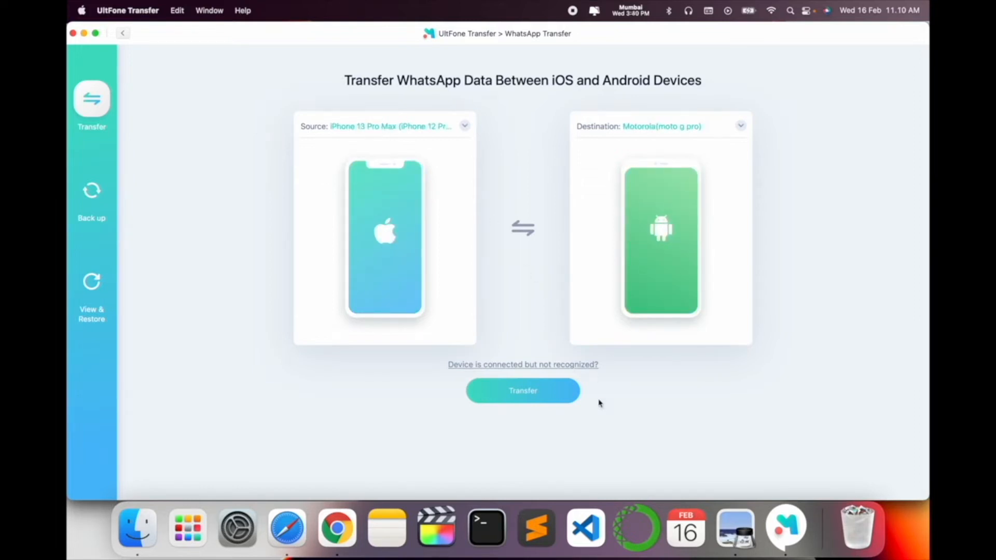
pyautogui.moveTo(577, 137)
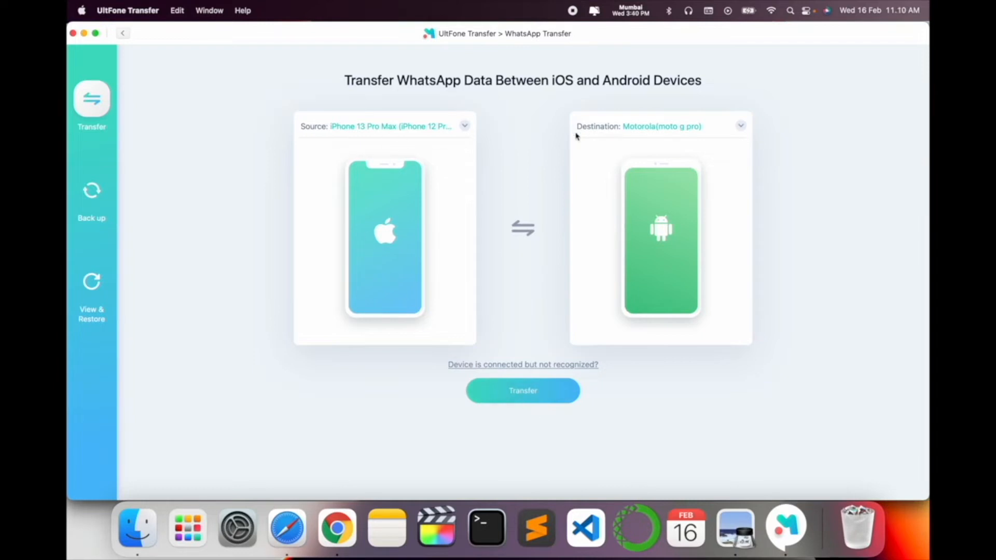
# Step: Start the transfer and accept overwriting the Motorola's existing WhatsApp data
pyautogui.click(522, 390)
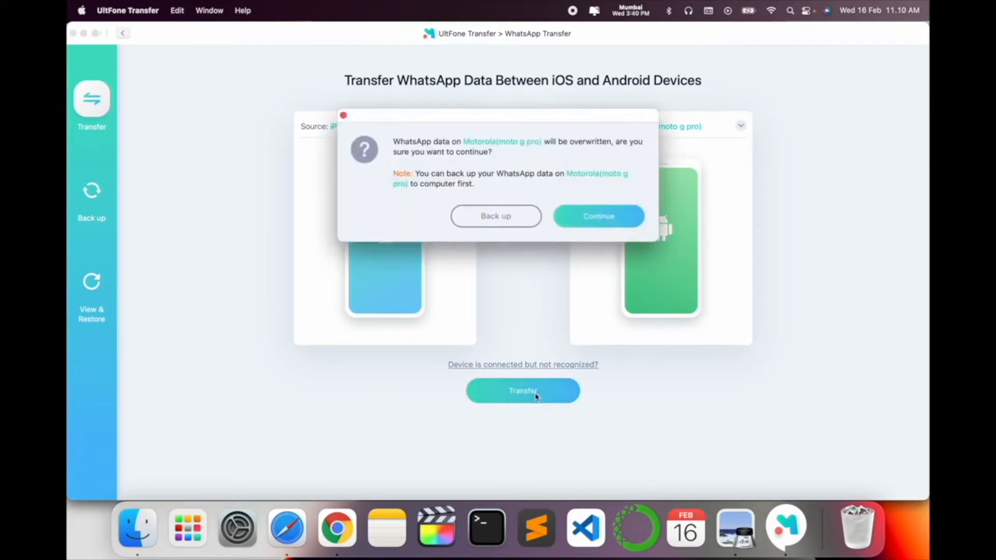
pyautogui.moveTo(482, 146)
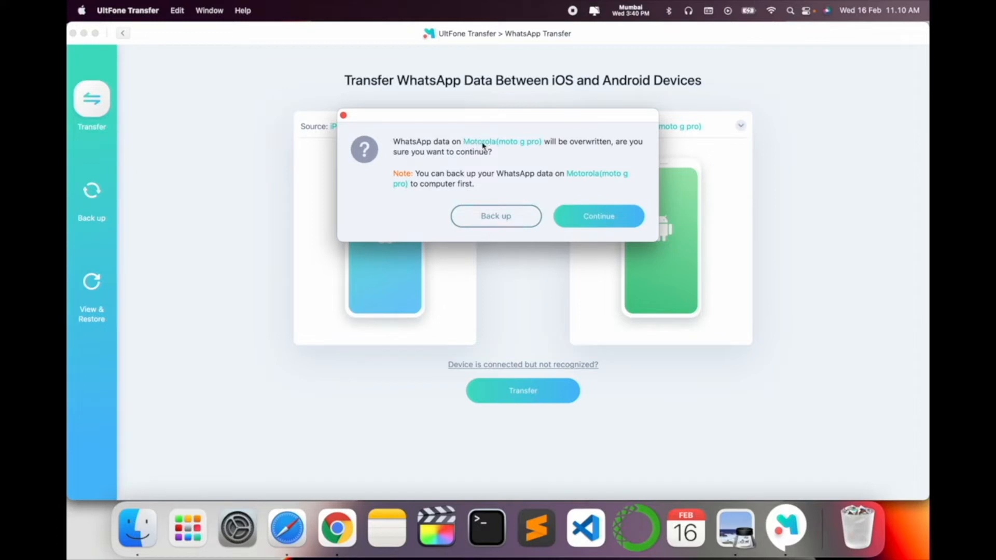
pyautogui.moveTo(586, 147)
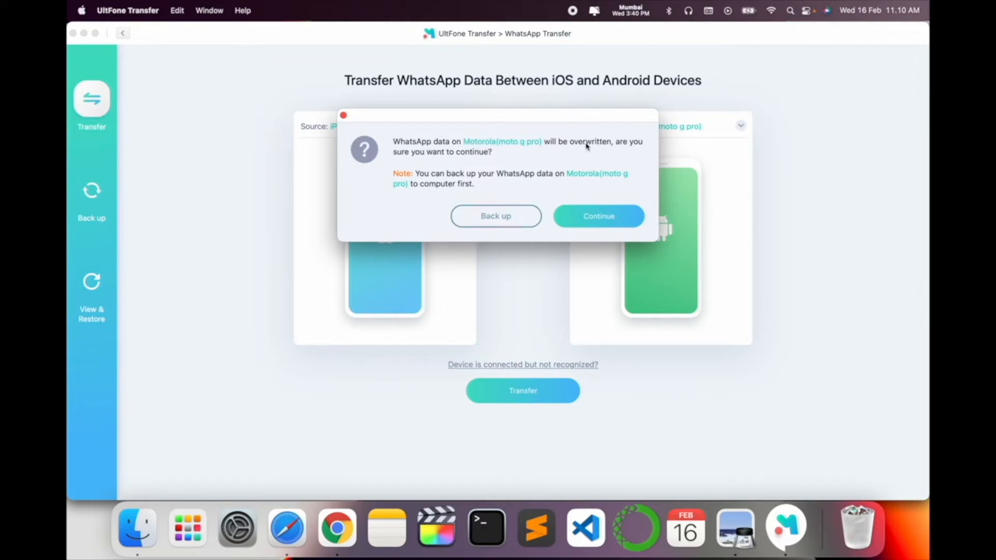
pyautogui.moveTo(423, 166)
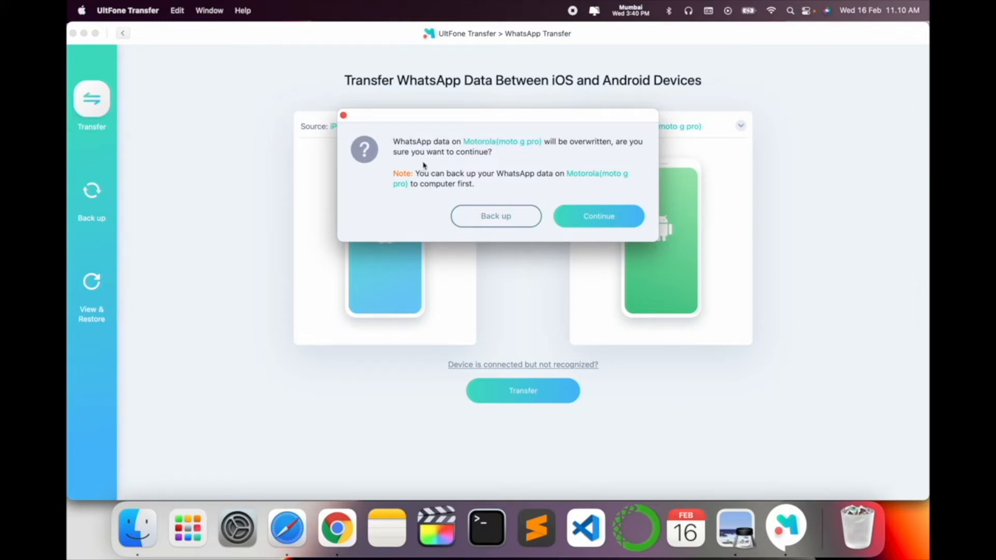
pyautogui.moveTo(476, 183)
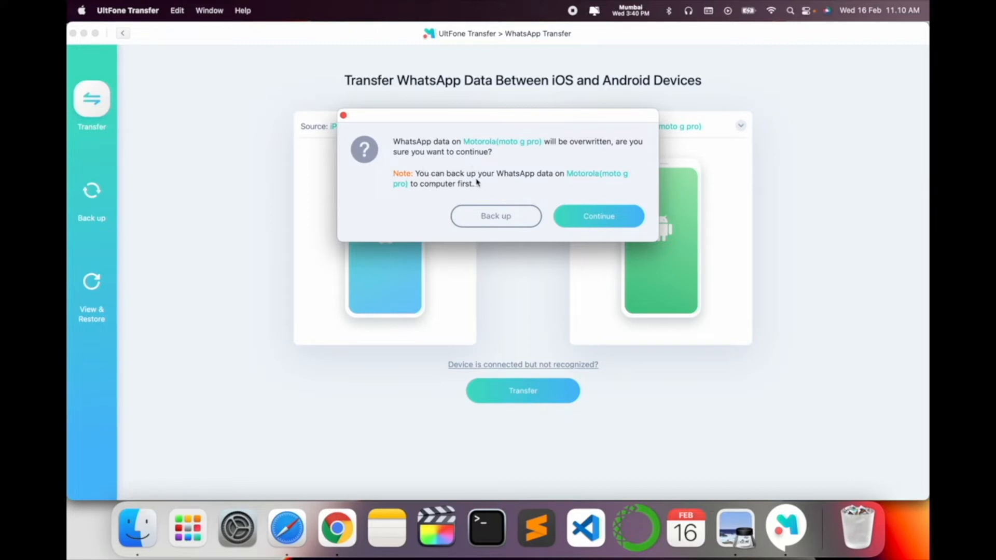
pyautogui.moveTo(615, 184)
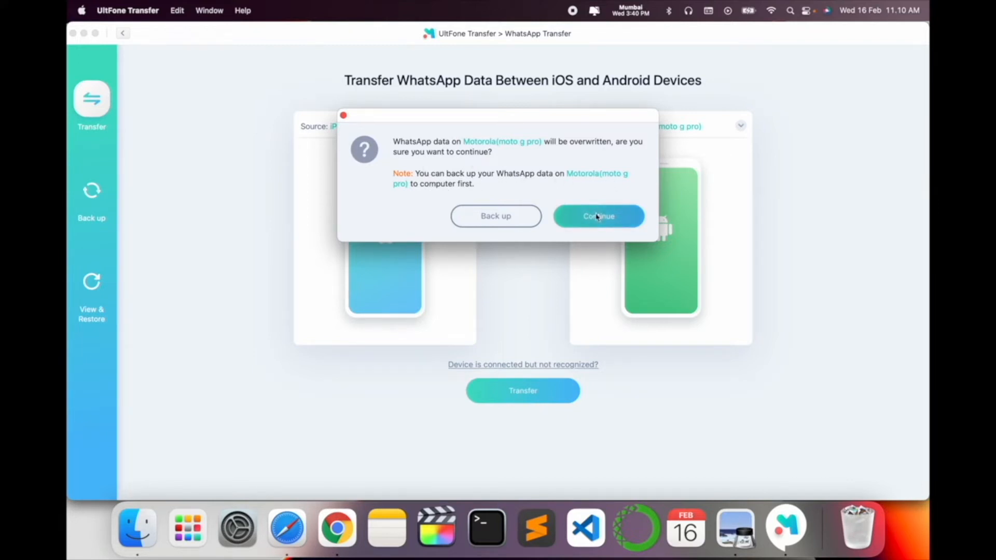
pyautogui.click(597, 216)
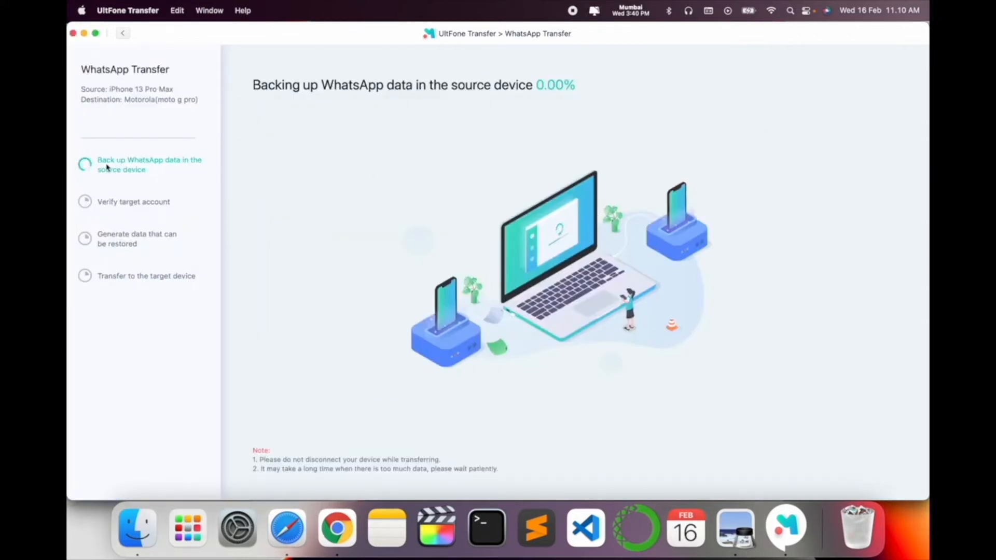
pyautogui.moveTo(129, 178)
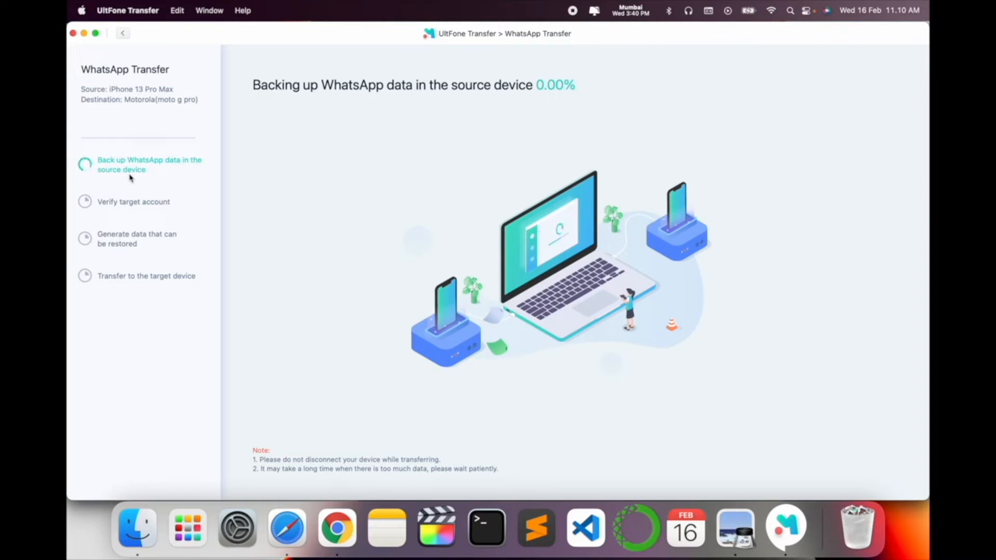
pyautogui.moveTo(445, 167)
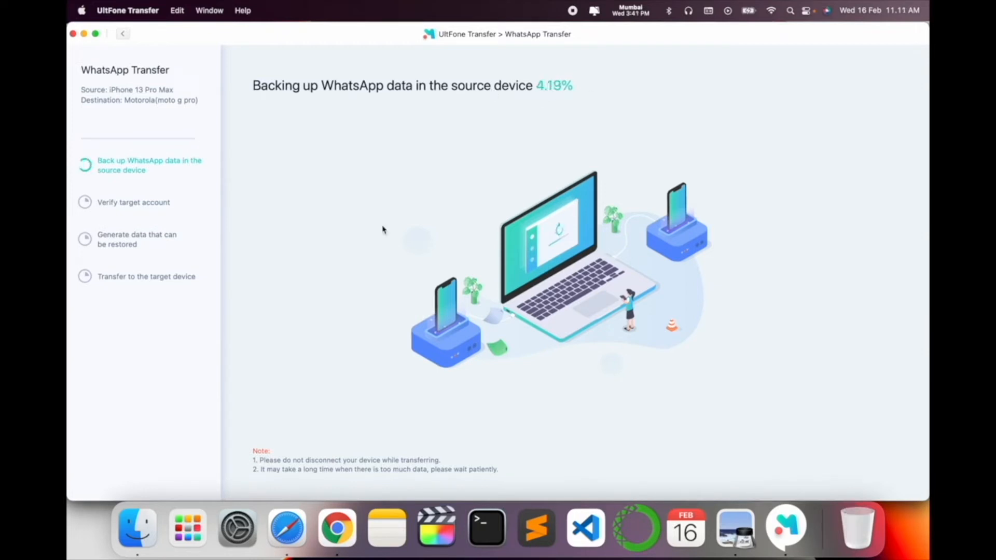
pyautogui.moveTo(337, 527)
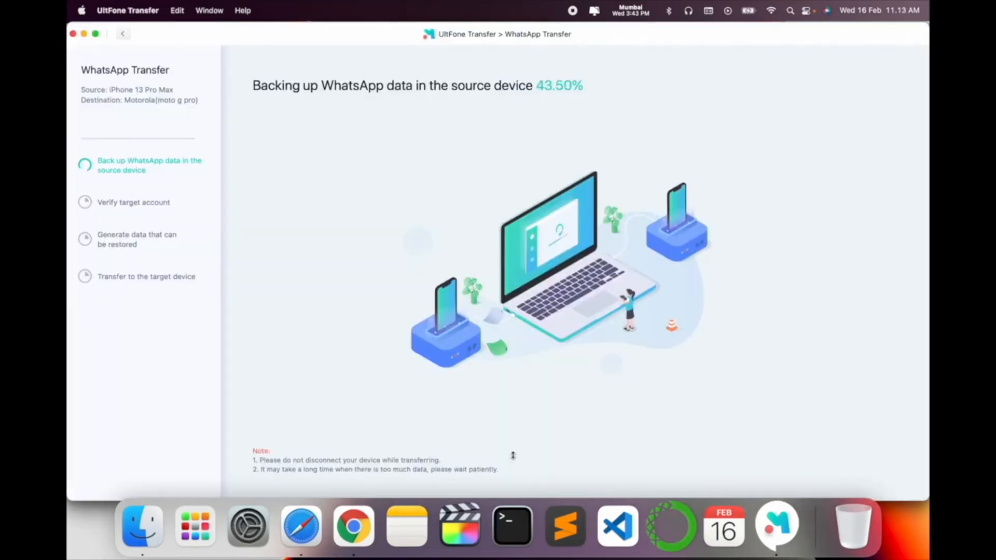
pyautogui.moveTo(354, 526)
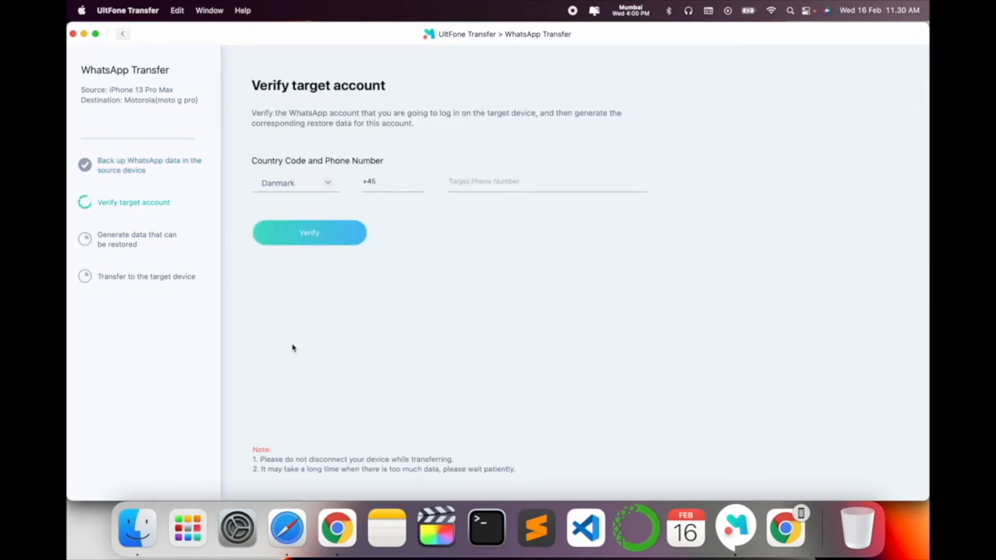
pyautogui.moveTo(295, 188)
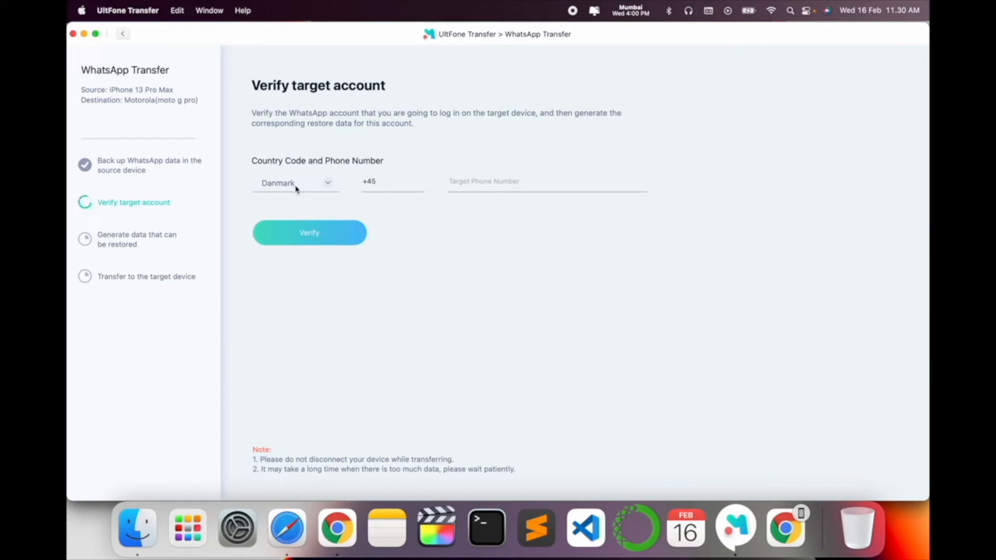
# Step: Set the target country to India, submit the phone number and continue past the two-step verification notice
pyautogui.click(295, 183)
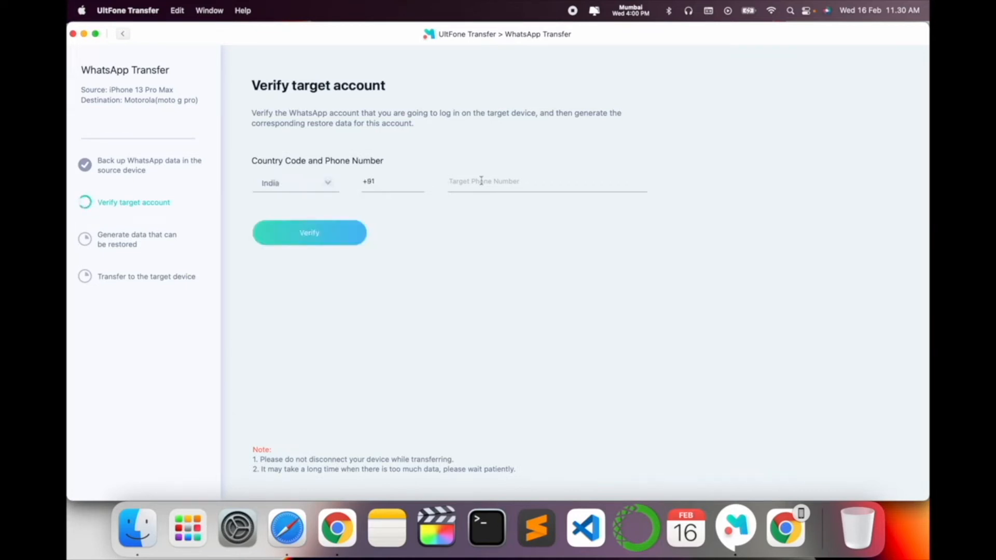
pyautogui.moveTo(496, 224)
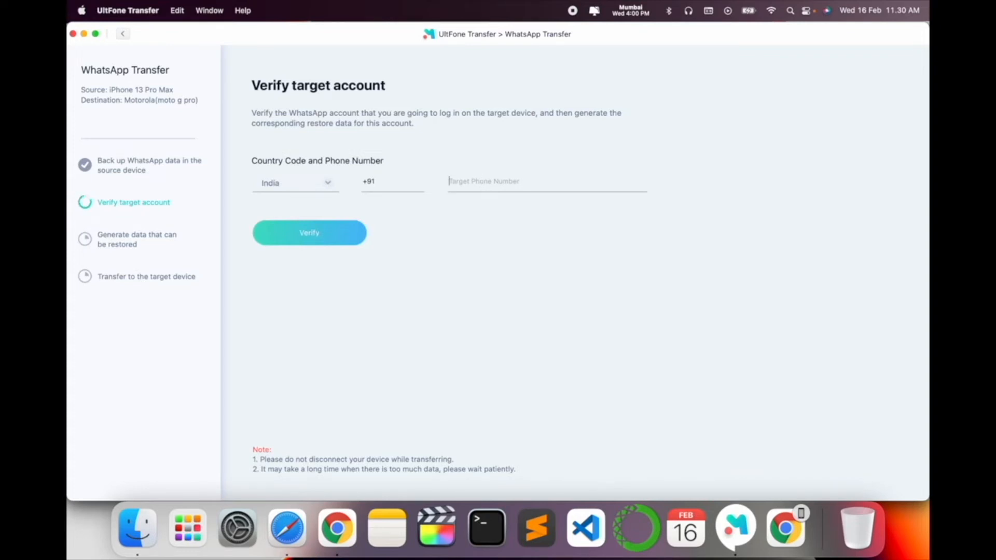
pyautogui.click(309, 233)
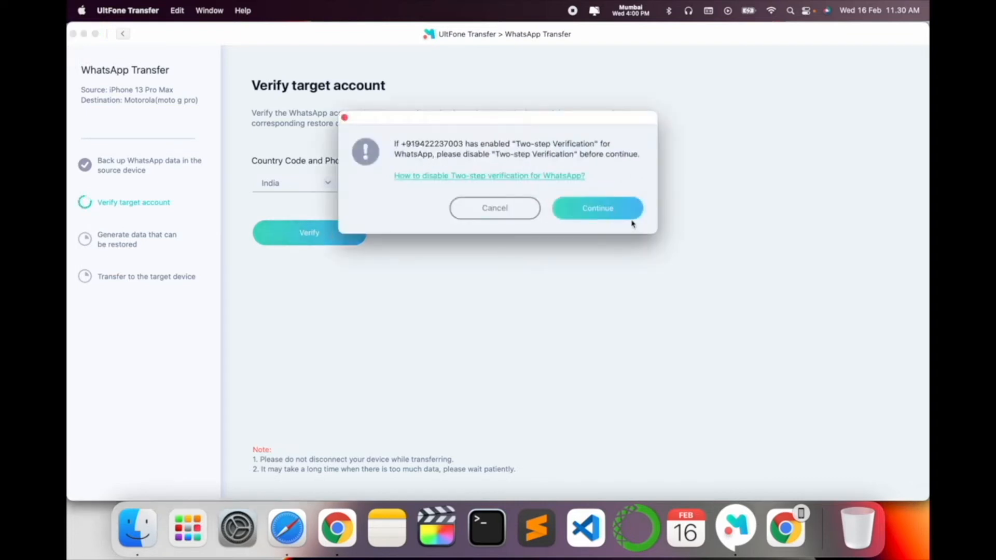
pyautogui.moveTo(598, 209)
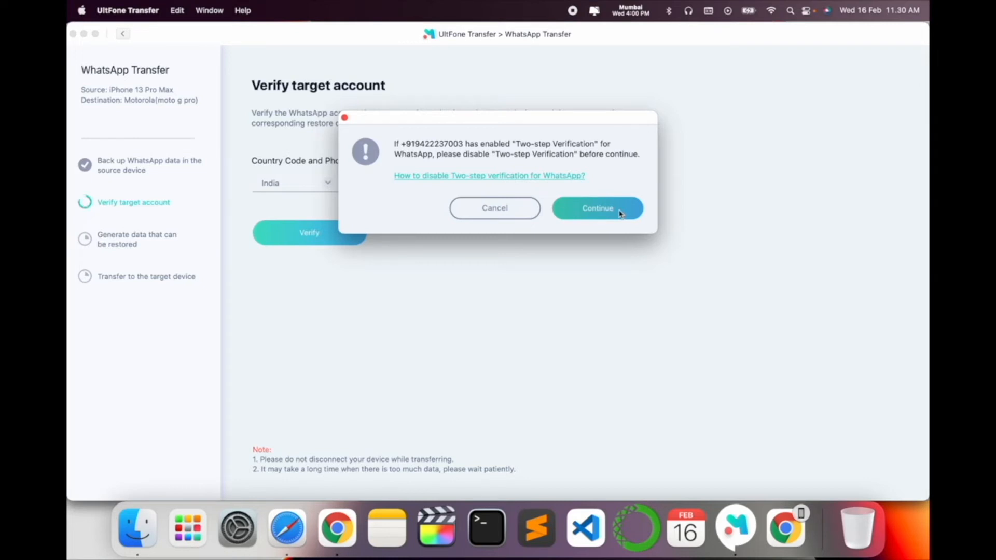
pyautogui.click(597, 208)
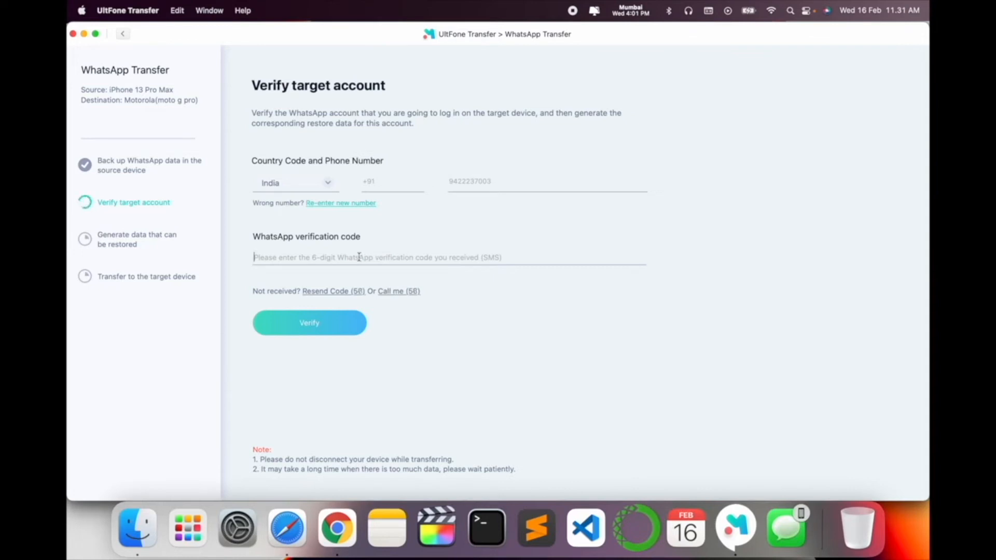
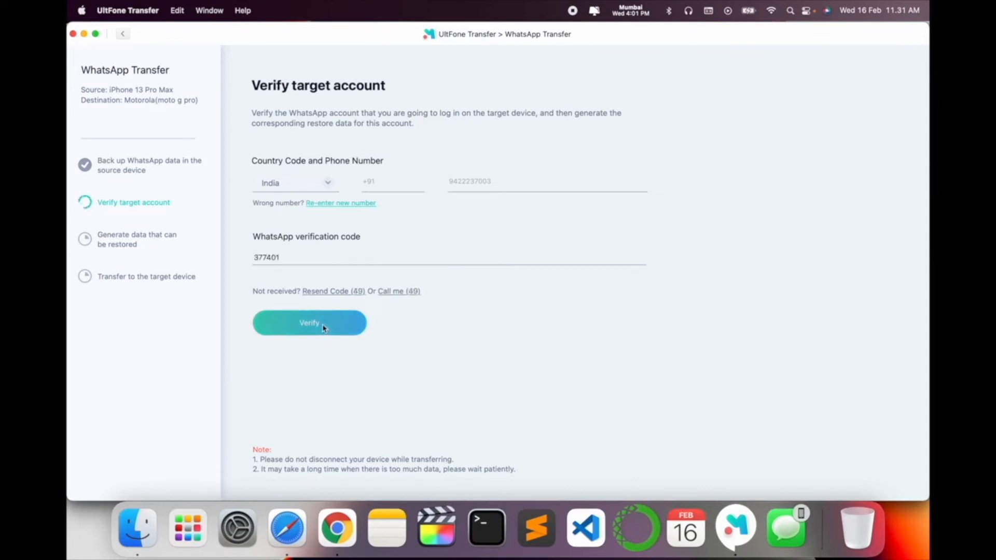
pyautogui.click(309, 323)
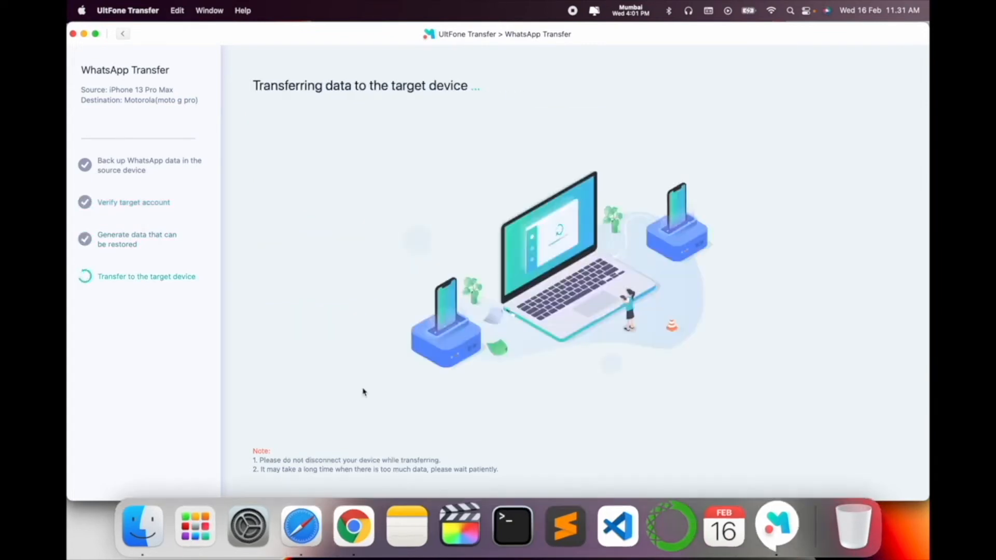
pyautogui.moveTo(135, 315)
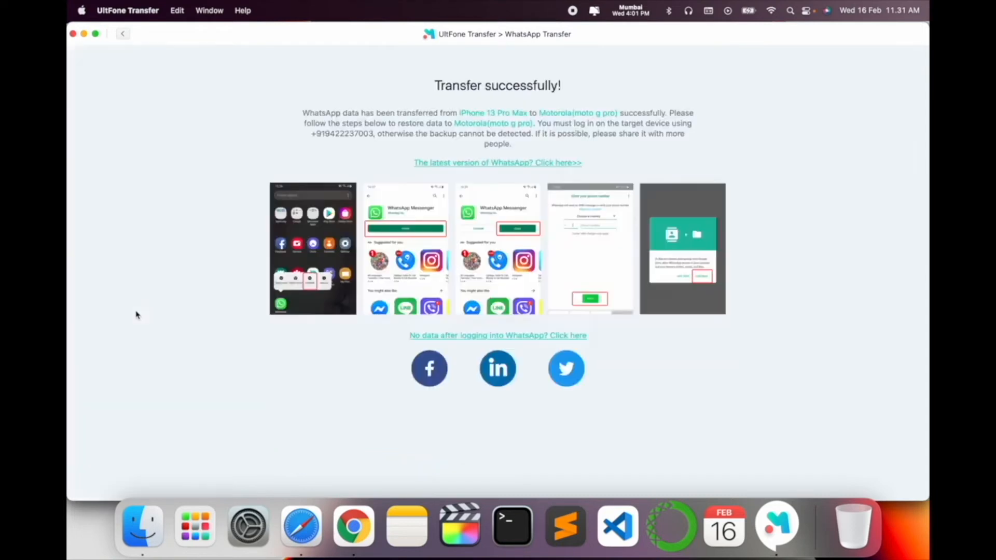
pyautogui.moveTo(454, 121)
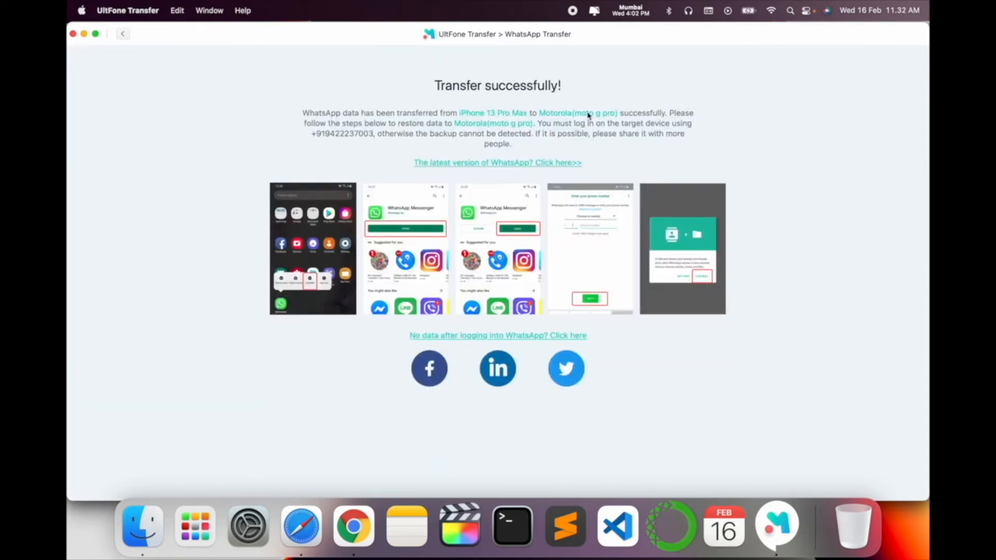
pyautogui.moveTo(330, 129)
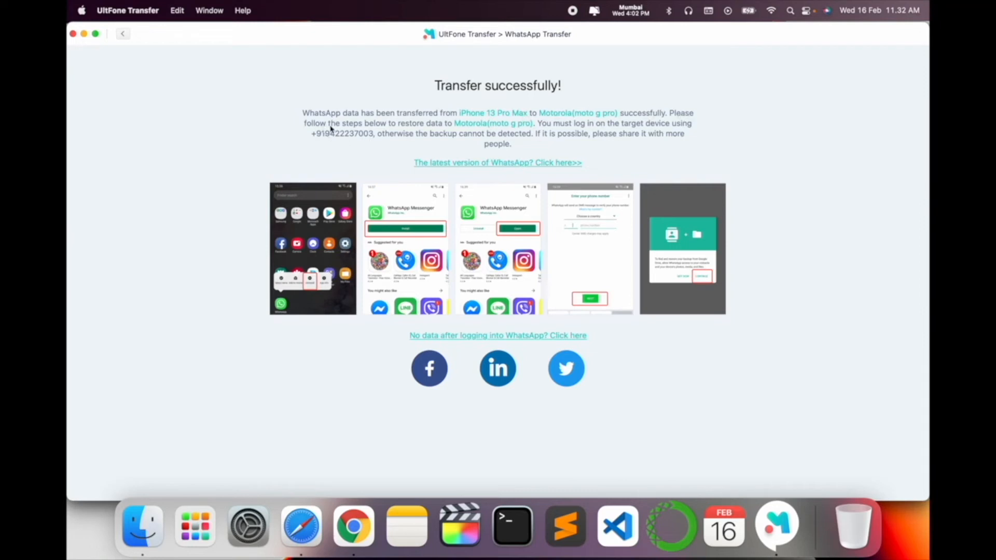
pyautogui.moveTo(533, 127)
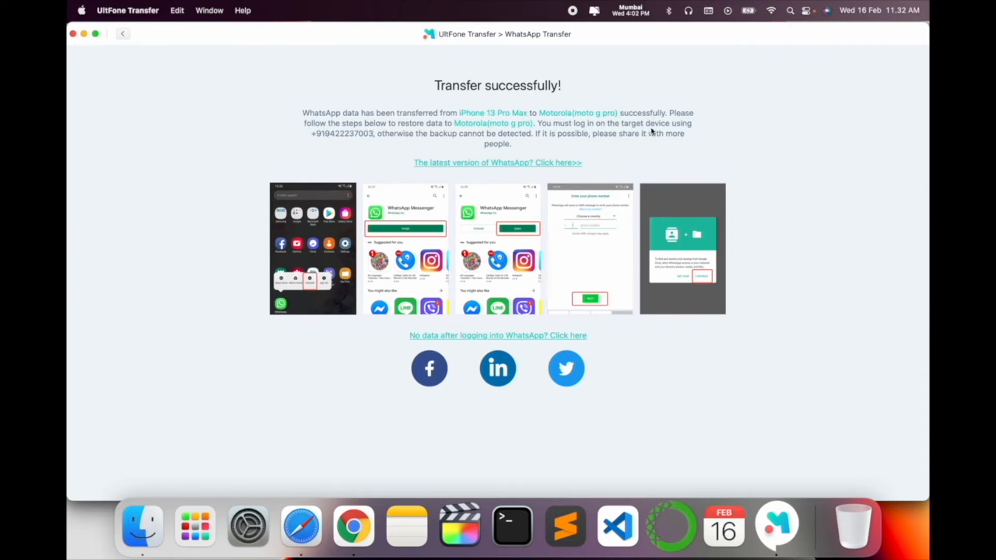
pyautogui.moveTo(336, 137)
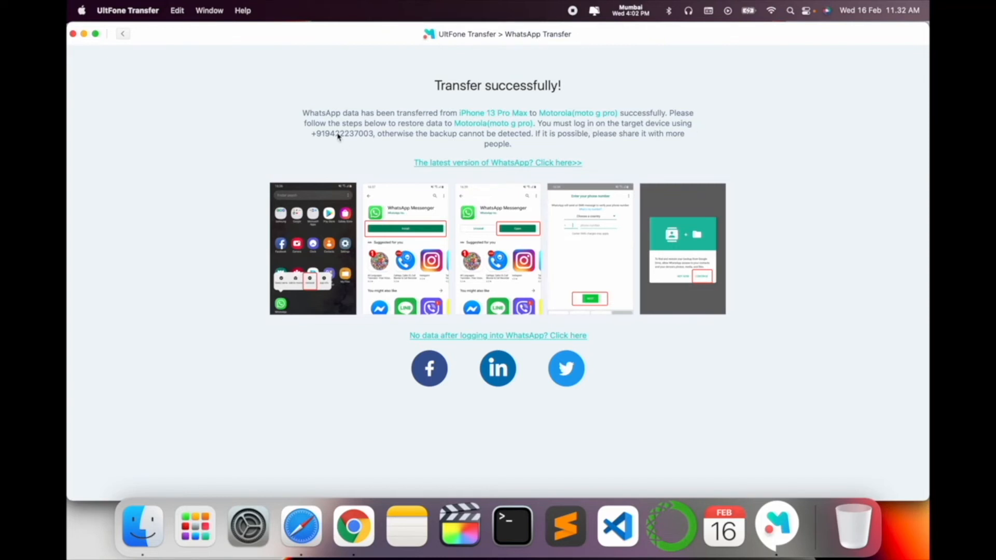
pyautogui.moveTo(490, 138)
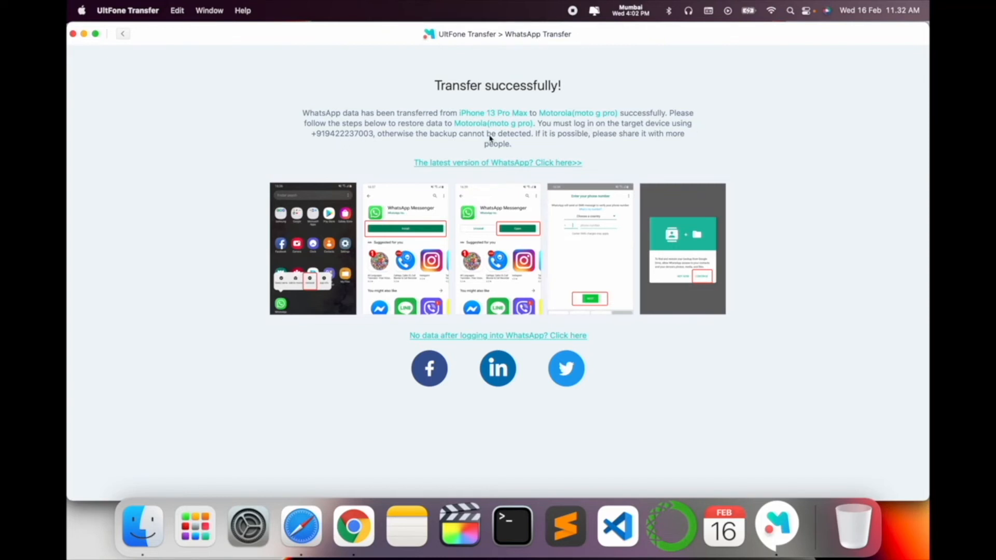
pyautogui.moveTo(583, 138)
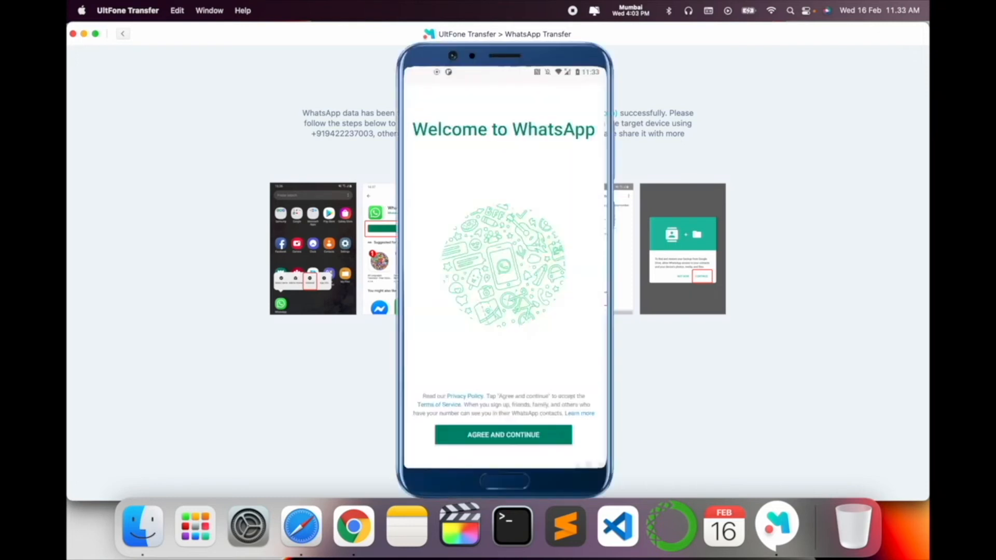
# Step: Agree to WhatsApp's terms, submit and confirm the target phone number, and continue with automatic verification
pyautogui.click(503, 435)
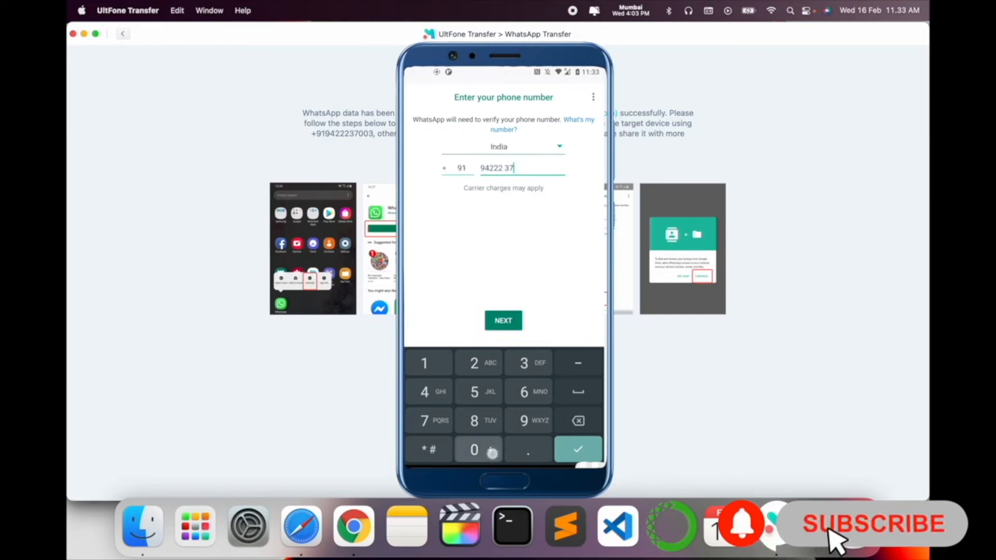
pyautogui.click(504, 320)
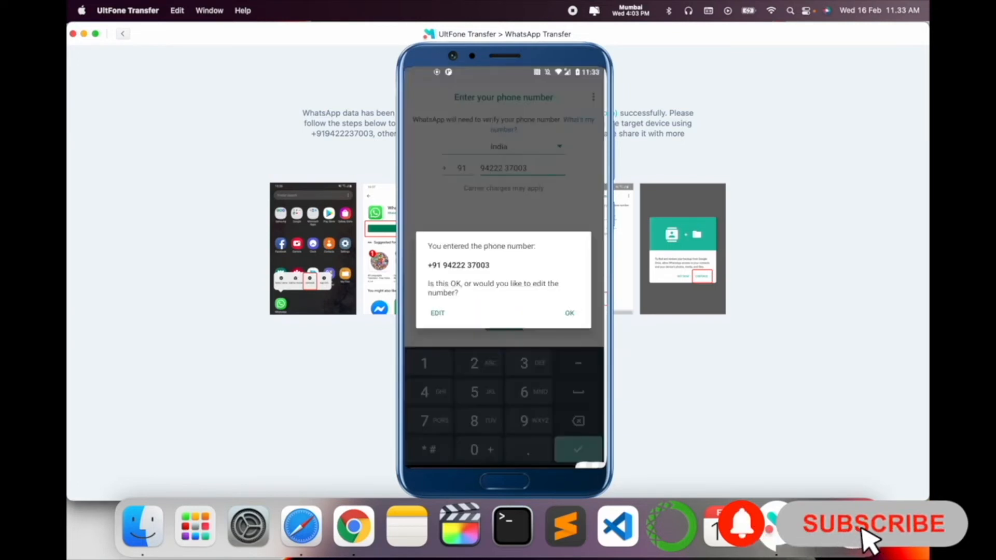
pyautogui.click(568, 312)
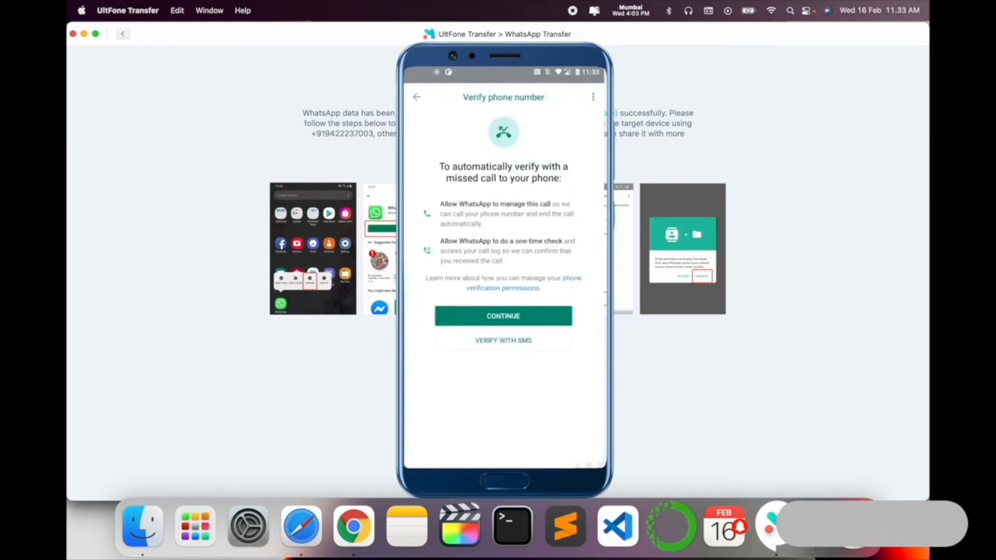
pyautogui.click(503, 315)
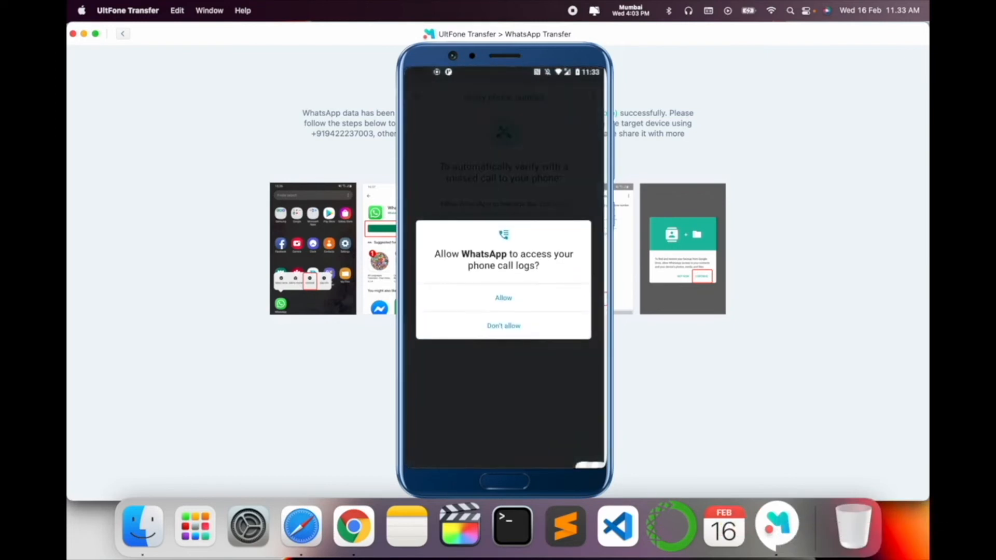
# Step: Allow WhatsApp access to call logs, contacts and media so it finds the backup
pyautogui.click(503, 297)
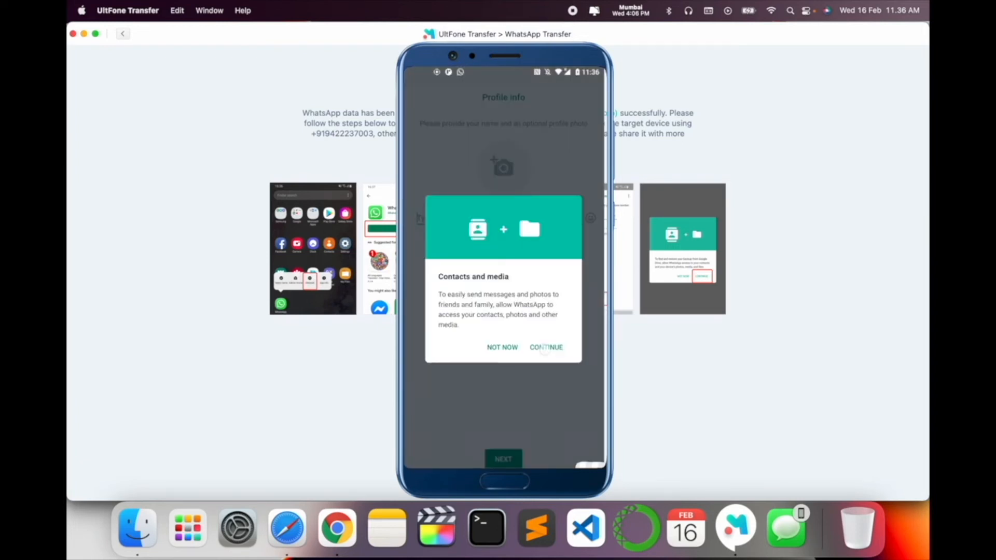
pyautogui.click(544, 347)
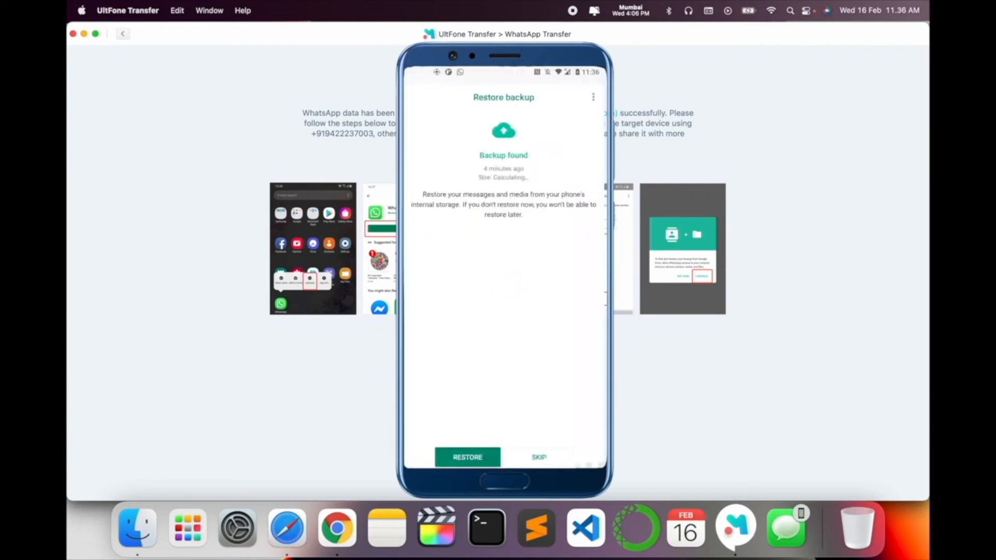
# Step: Restore the found backup (608 messages) and continue to profile setup
pyautogui.click(467, 457)
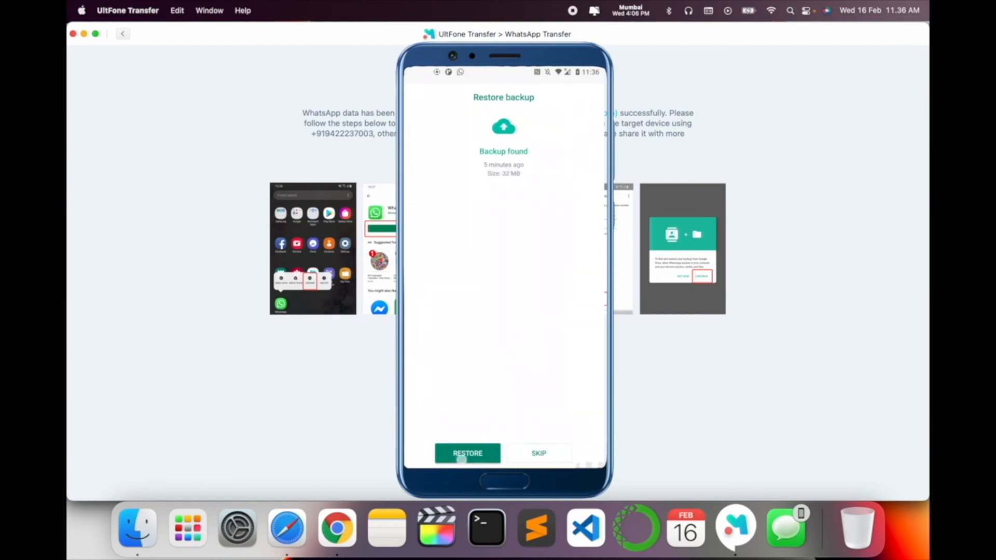
pyautogui.click(468, 454)
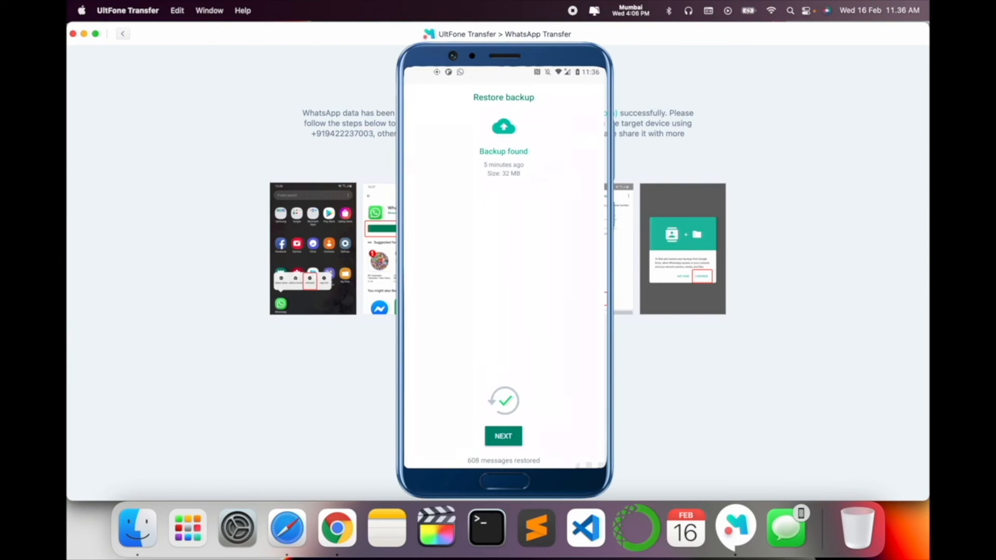
pyautogui.click(504, 436)
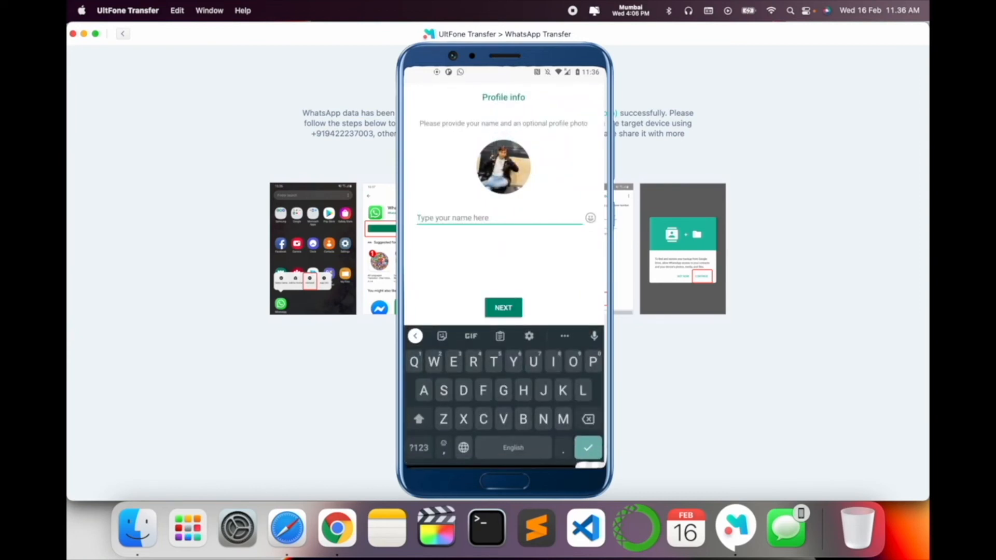
# Step: Enter a profile name and reach the chats list showing the transferred conversations
pyautogui.click(443, 390)
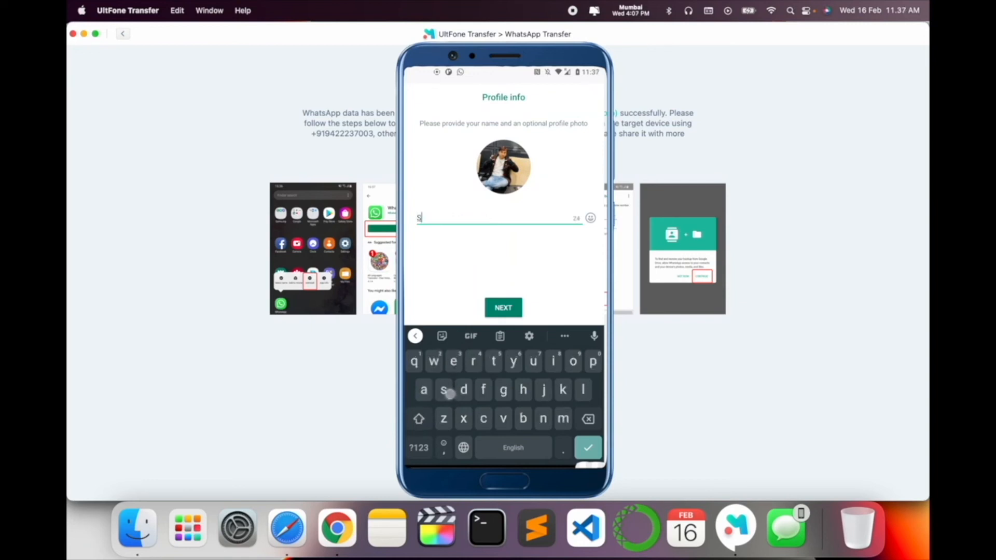
pyautogui.click(503, 307)
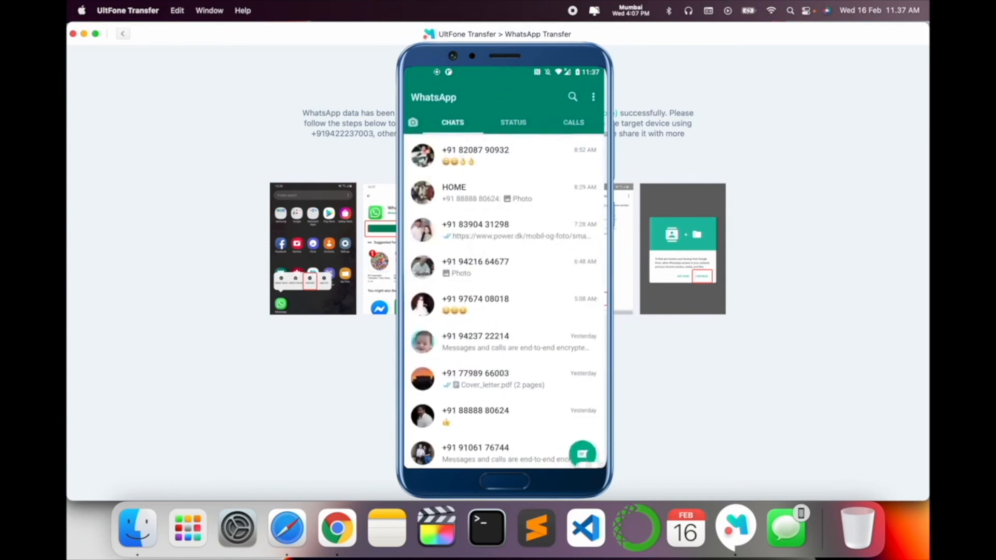
pyautogui.click(476, 231)
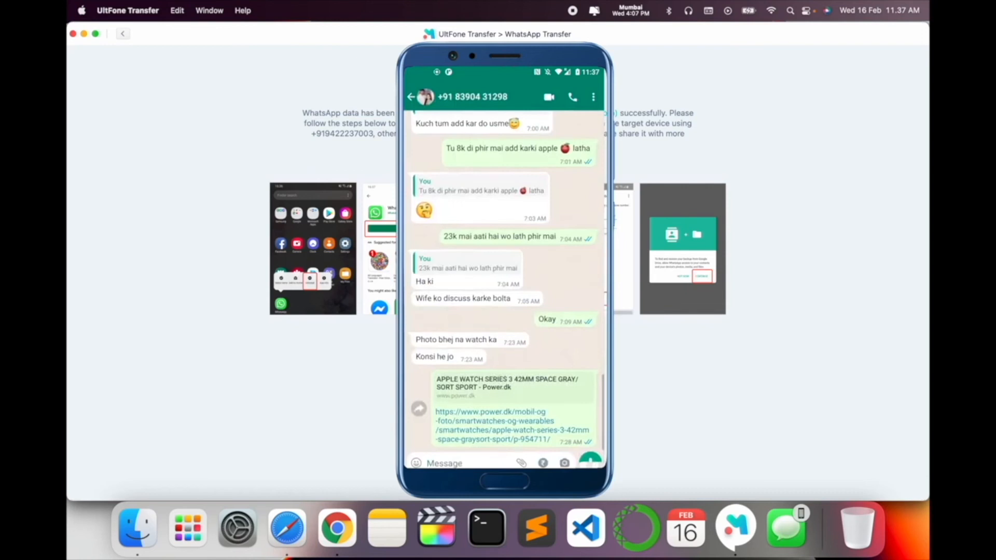
pyautogui.scroll(-3)
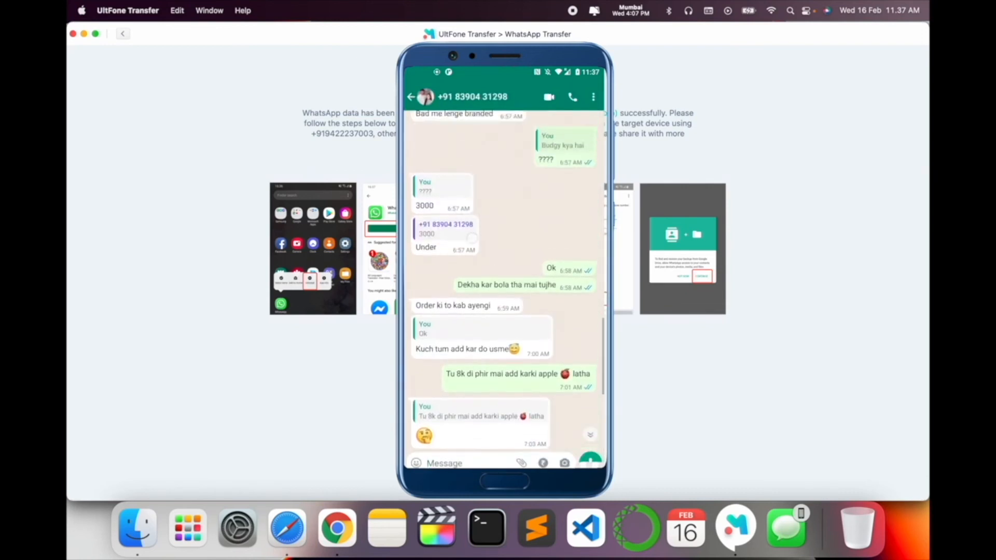
pyautogui.scroll(-3)
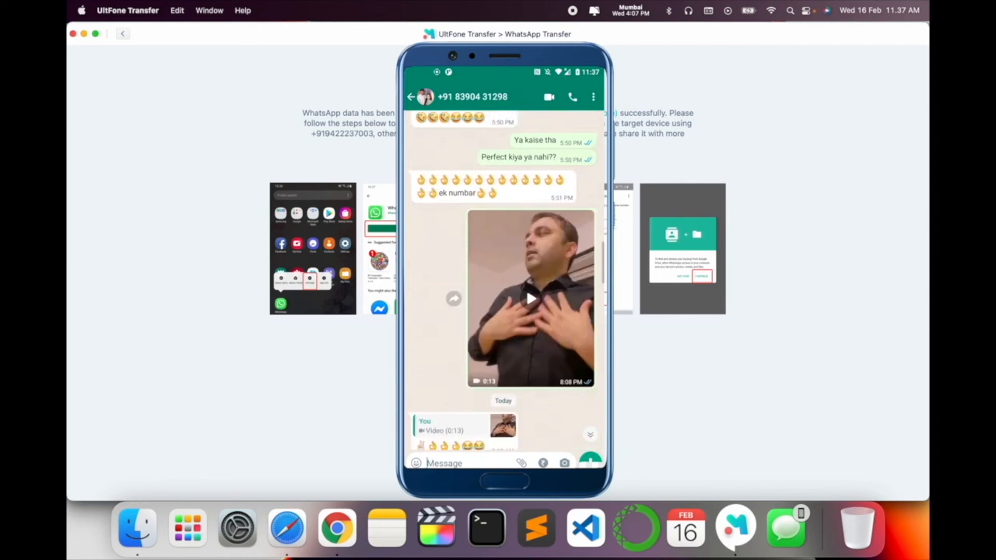
pyautogui.click(411, 96)
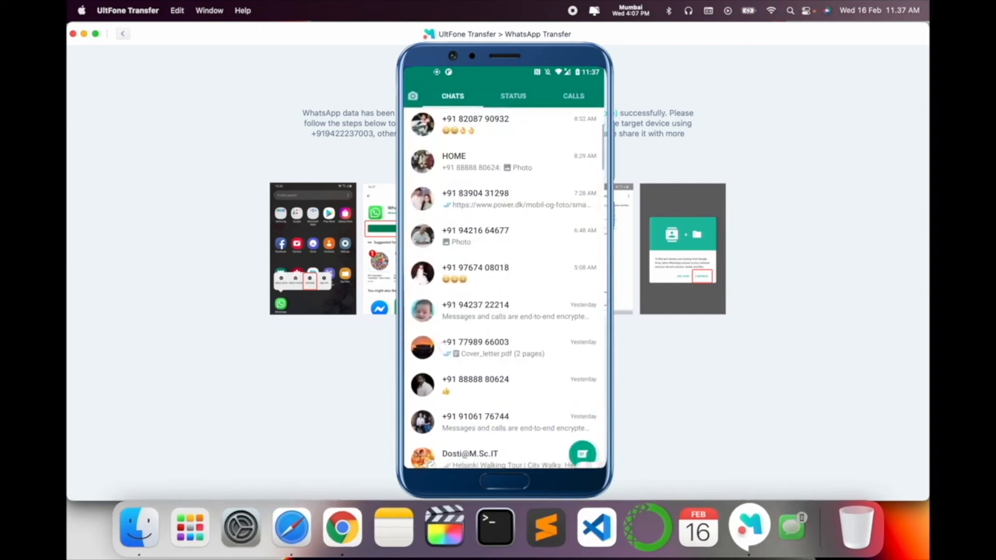